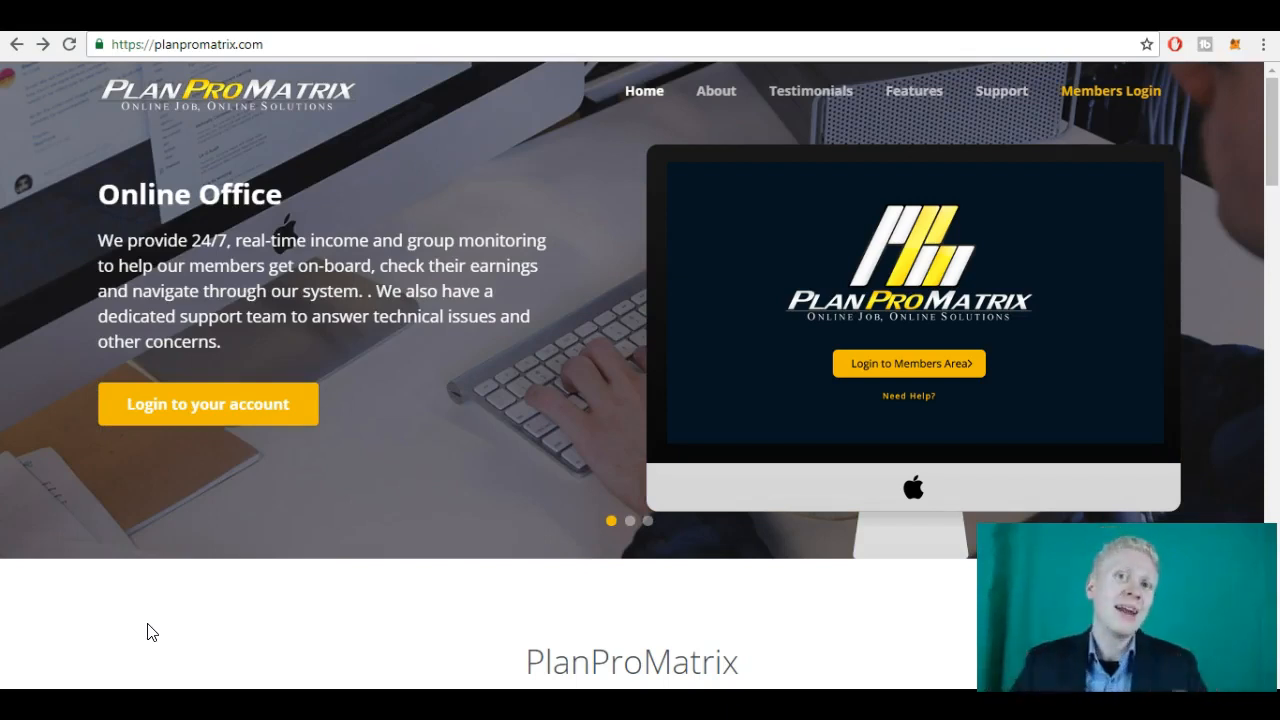
mouse_move(320, 135)
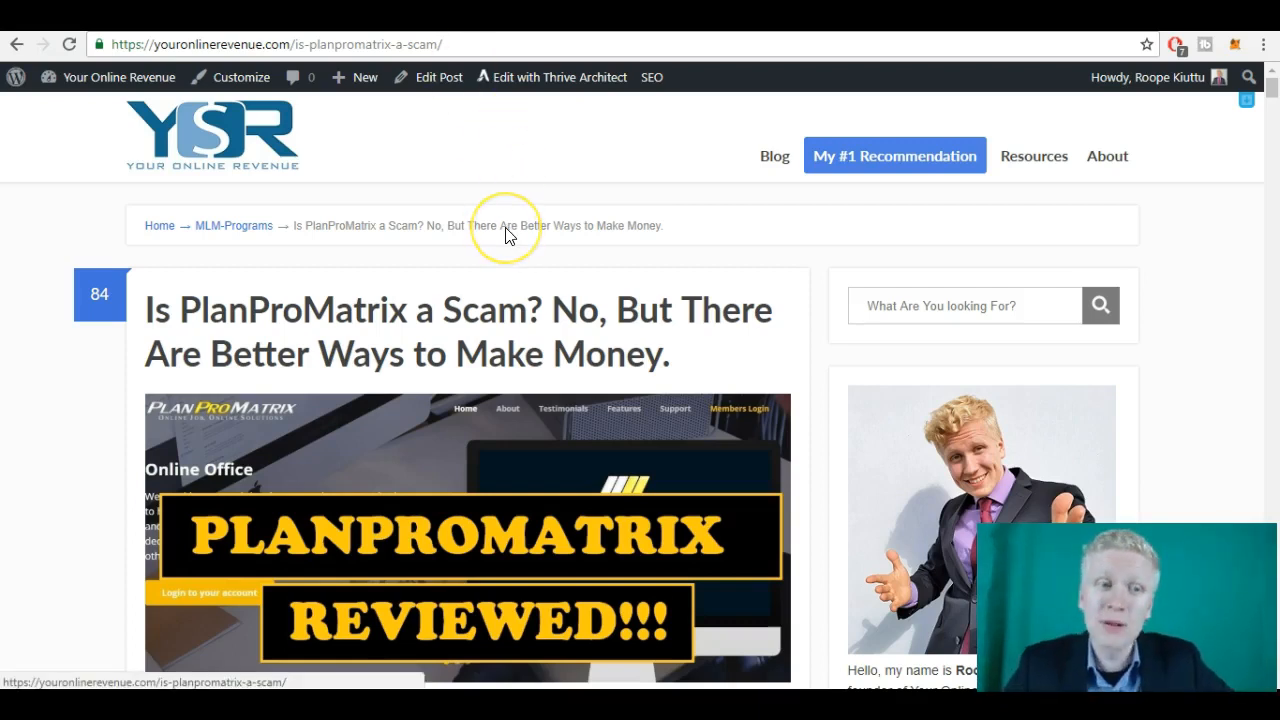
Step: Scroll up and down through the member office page
scroll(down, 3)
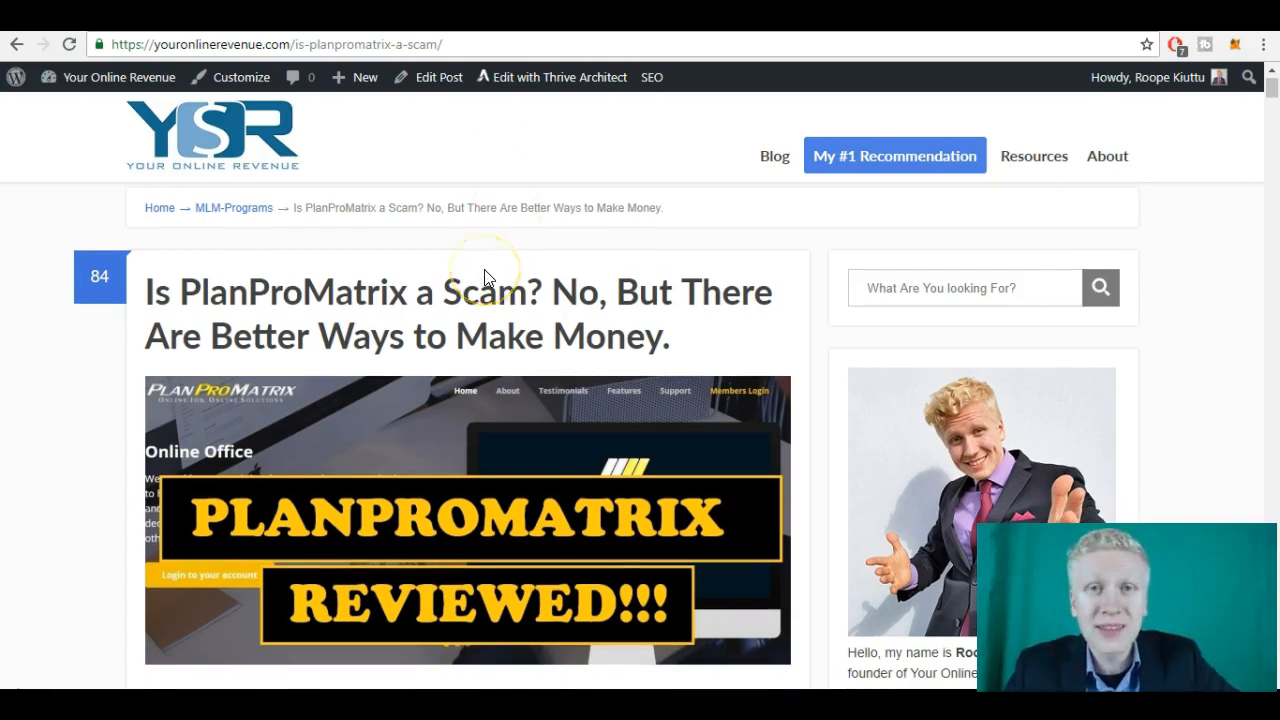
scroll(down, 3)
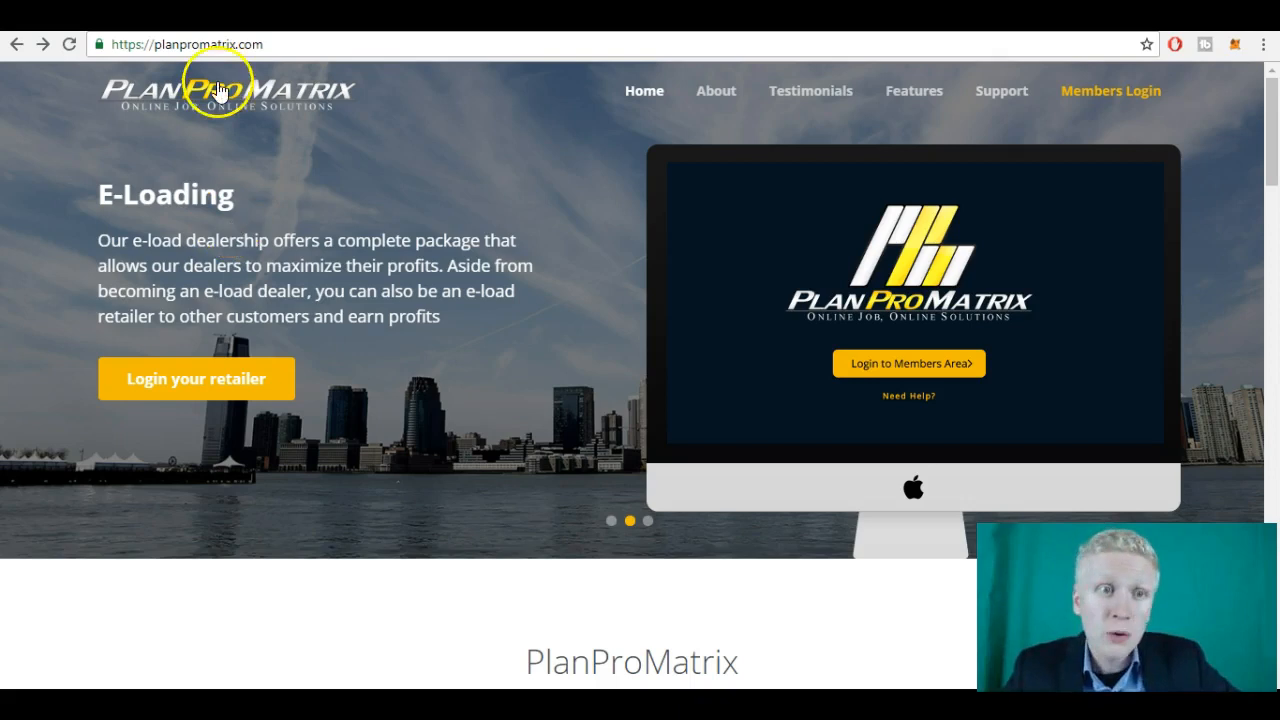
mouse_move(253, 112)
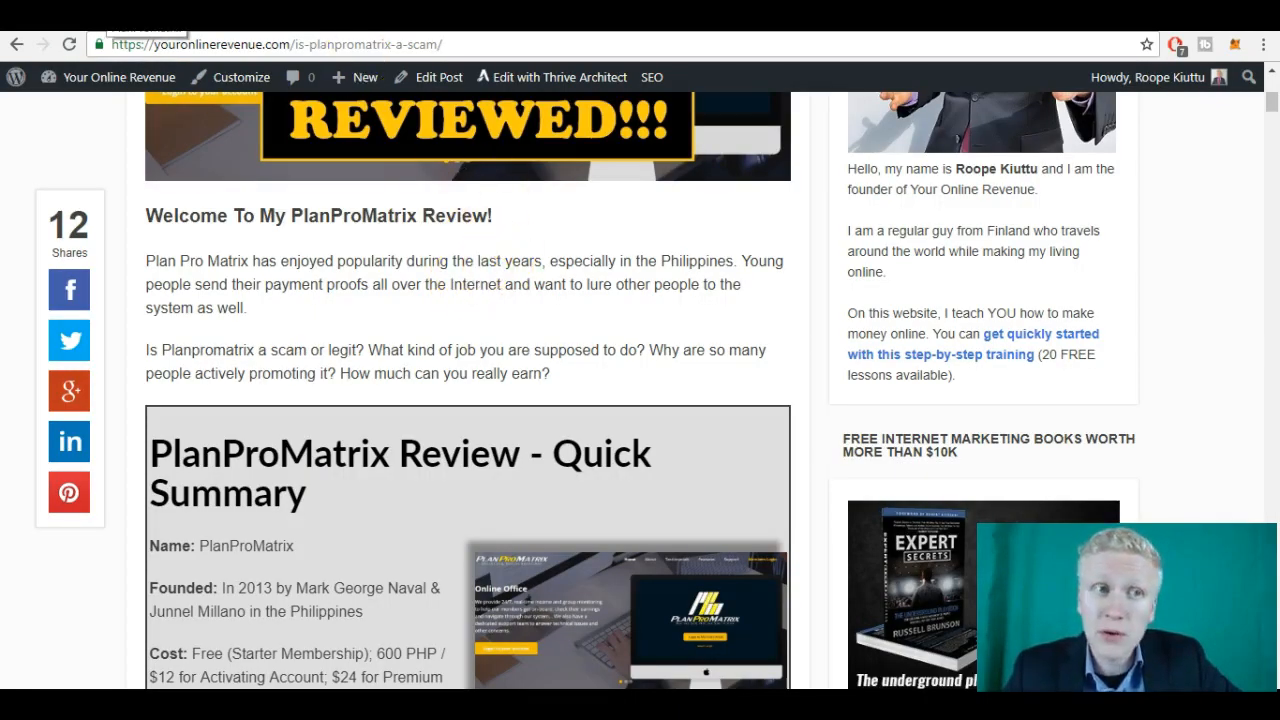
scroll(up, 3)
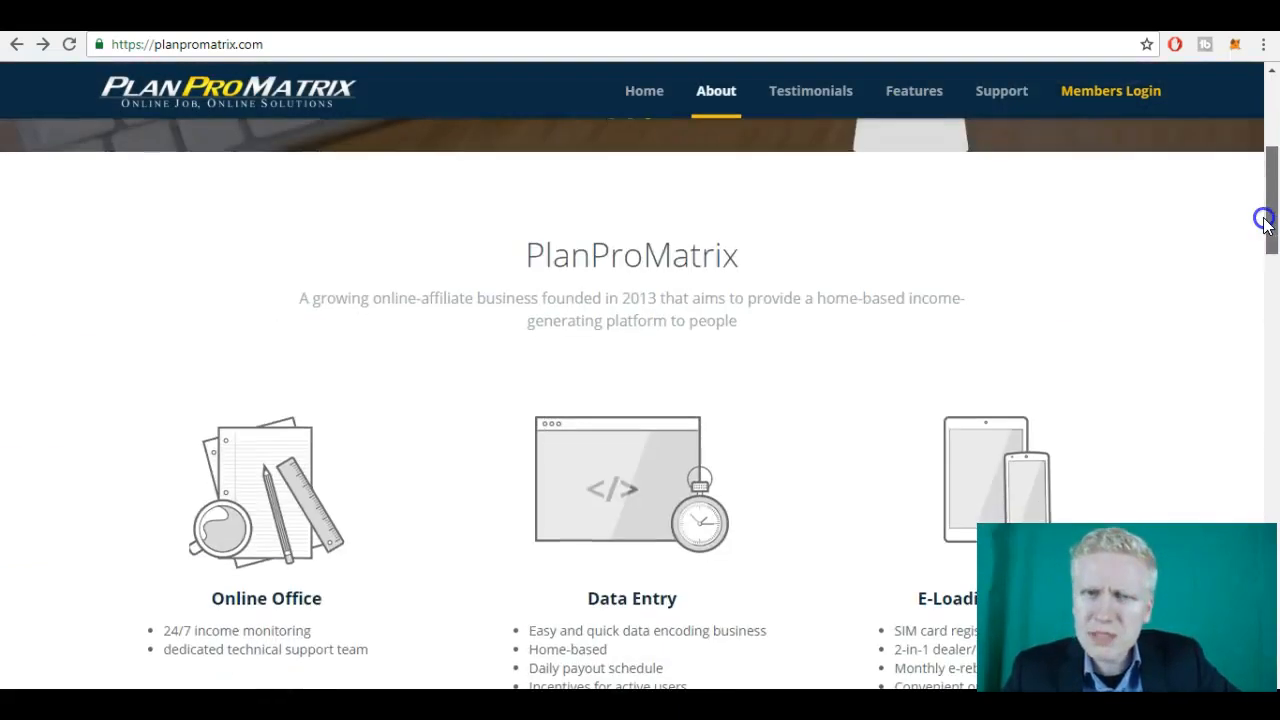
scroll(down, 3)
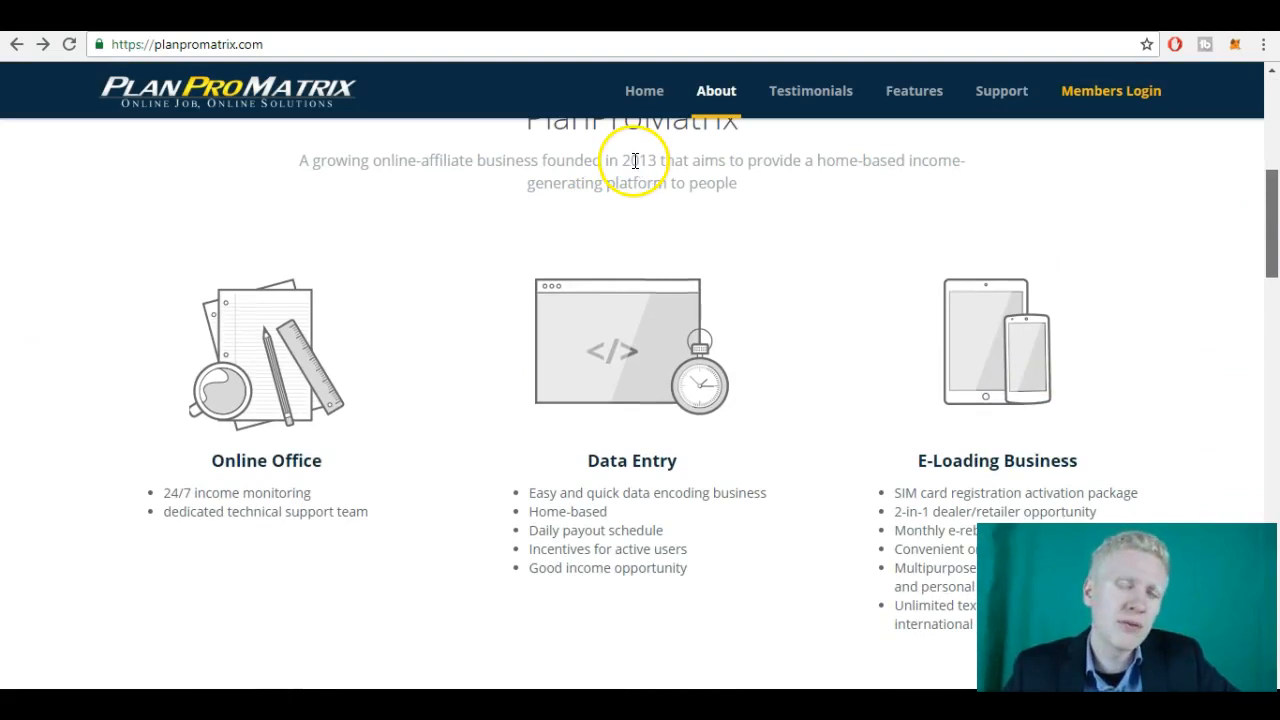
scroll(down, 3)
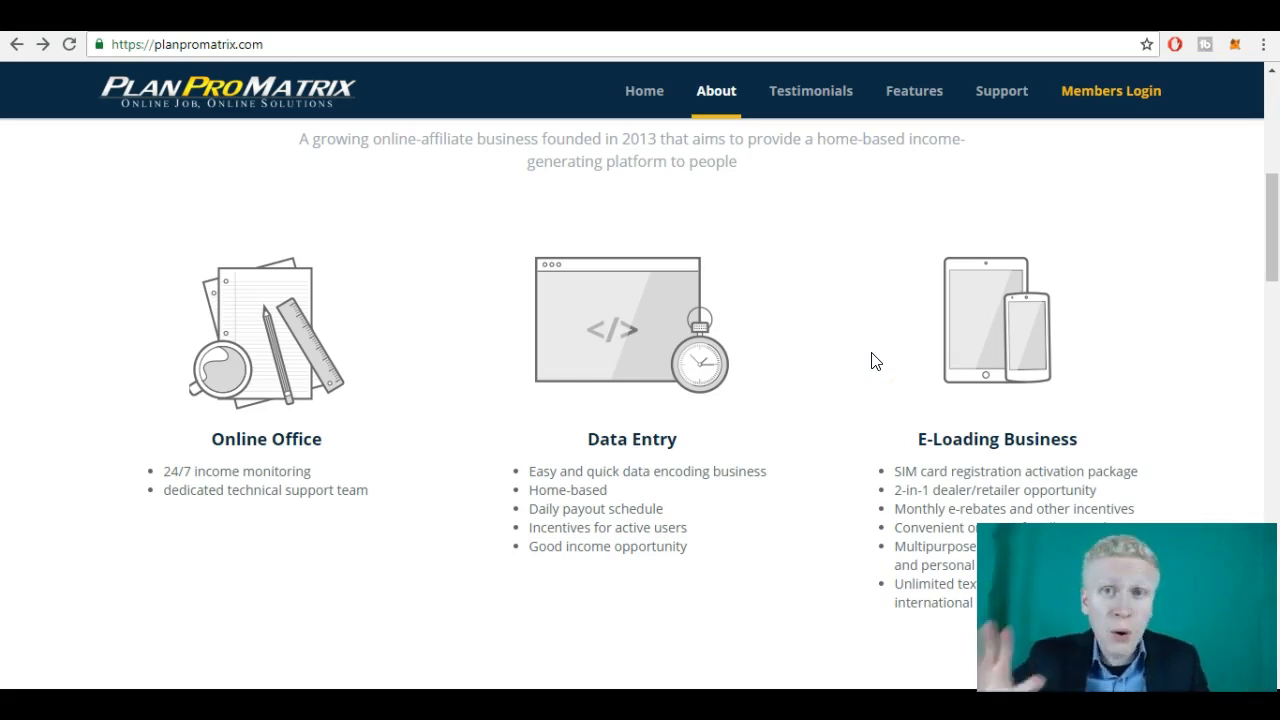
mouse_move(1037, 350)
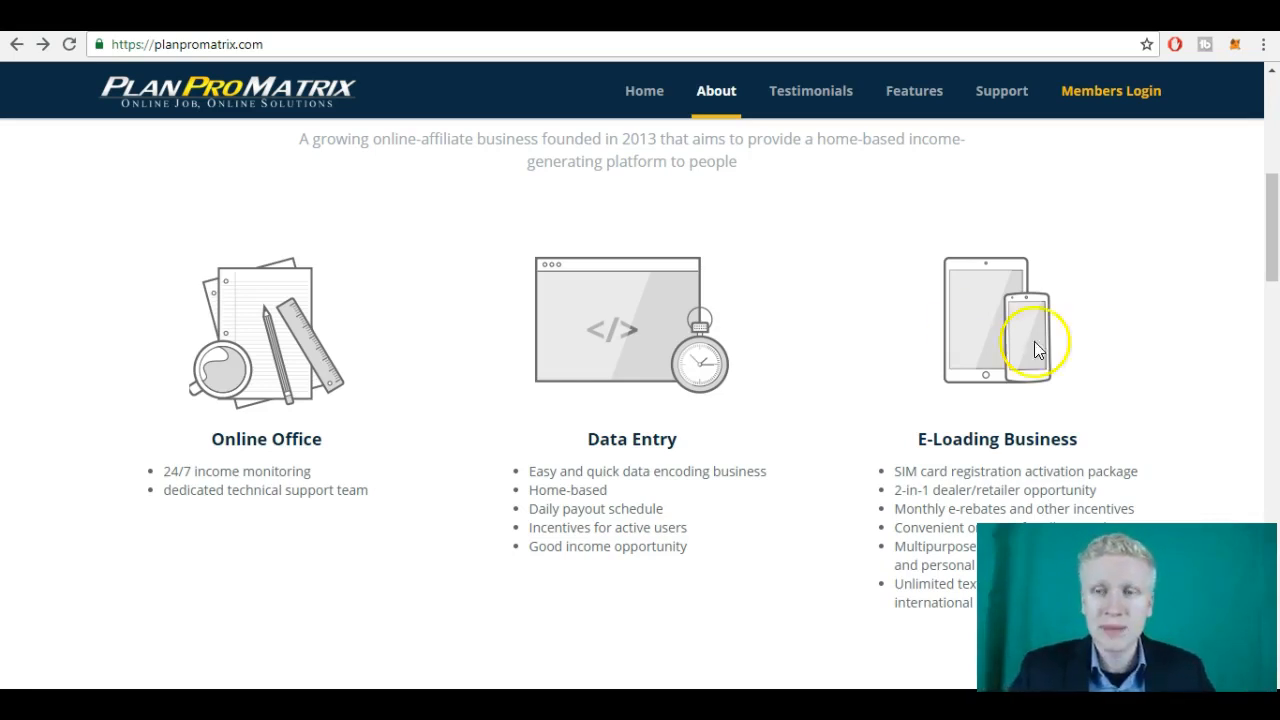
Step: Scroll further down and operate three controls along the top bar
scroll(down, 3)
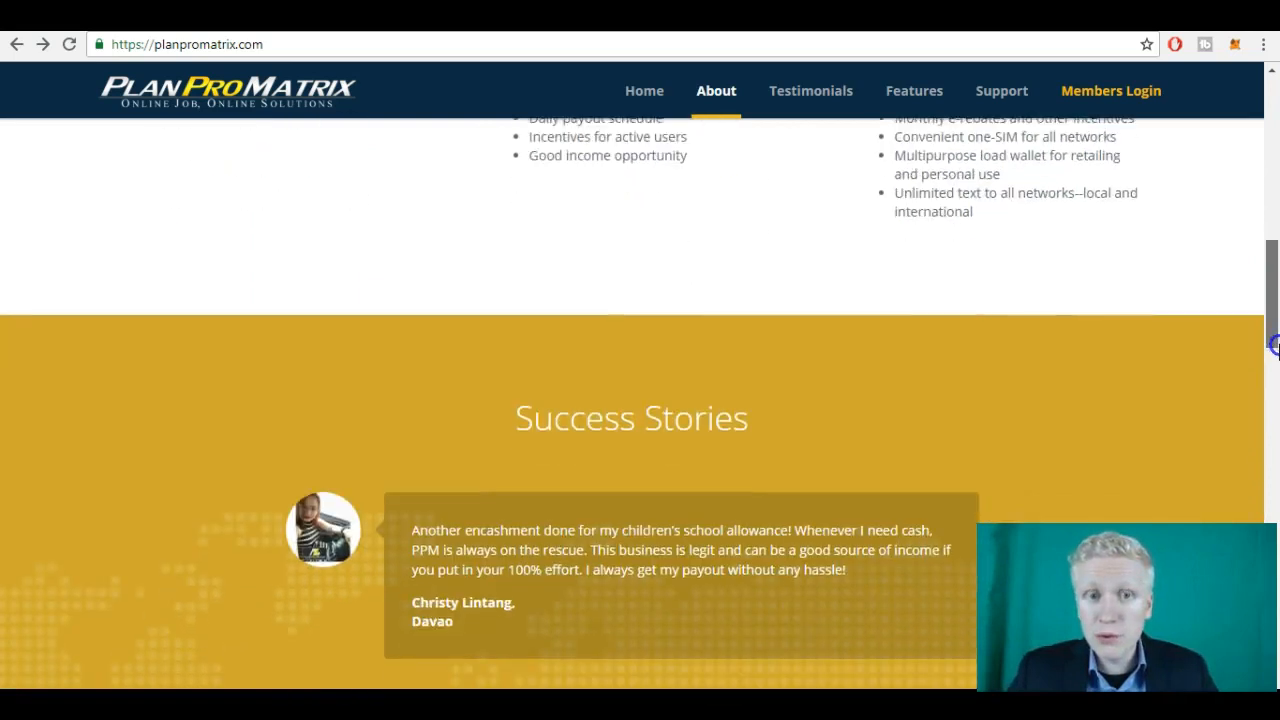
scroll(down, 3)
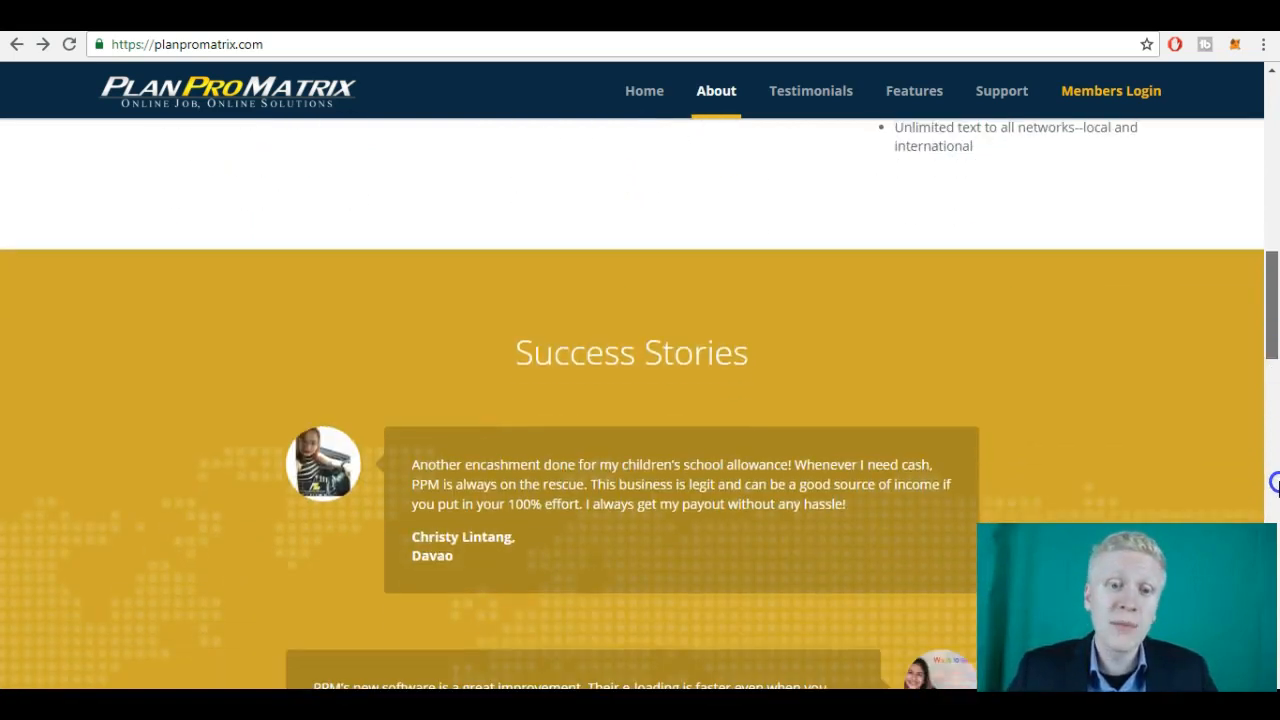
click(810, 90)
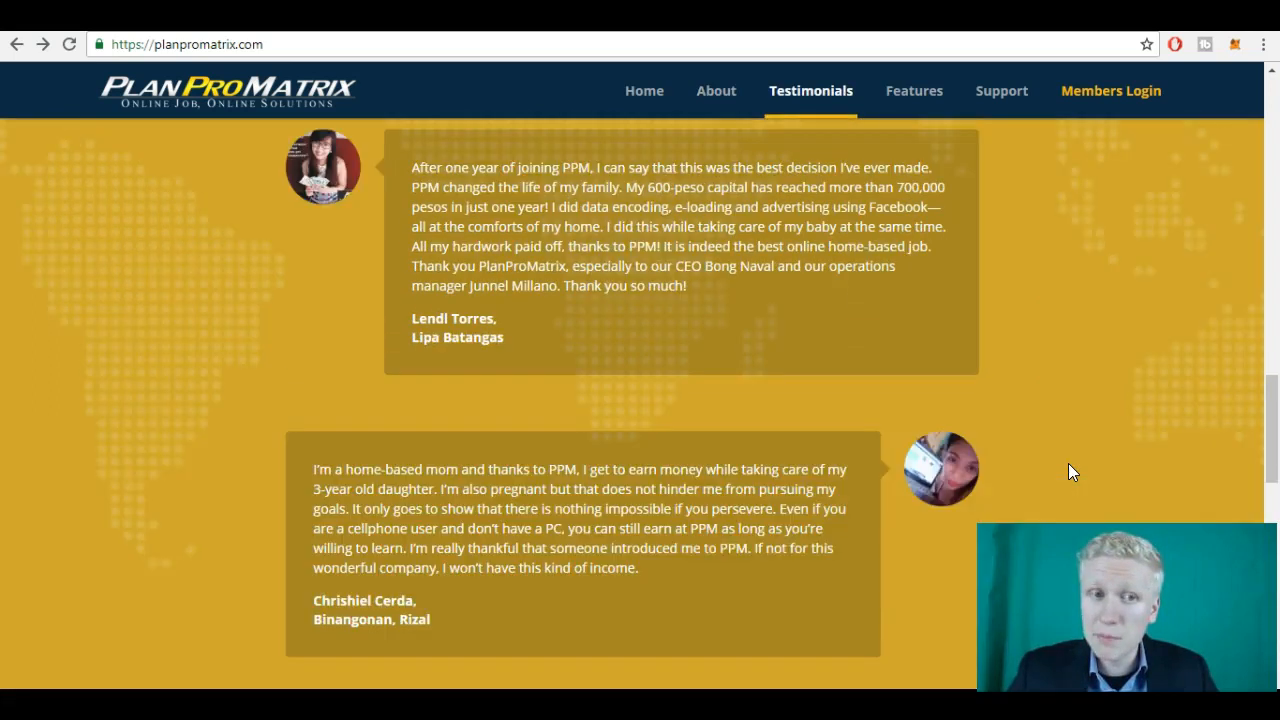
click(716, 90)
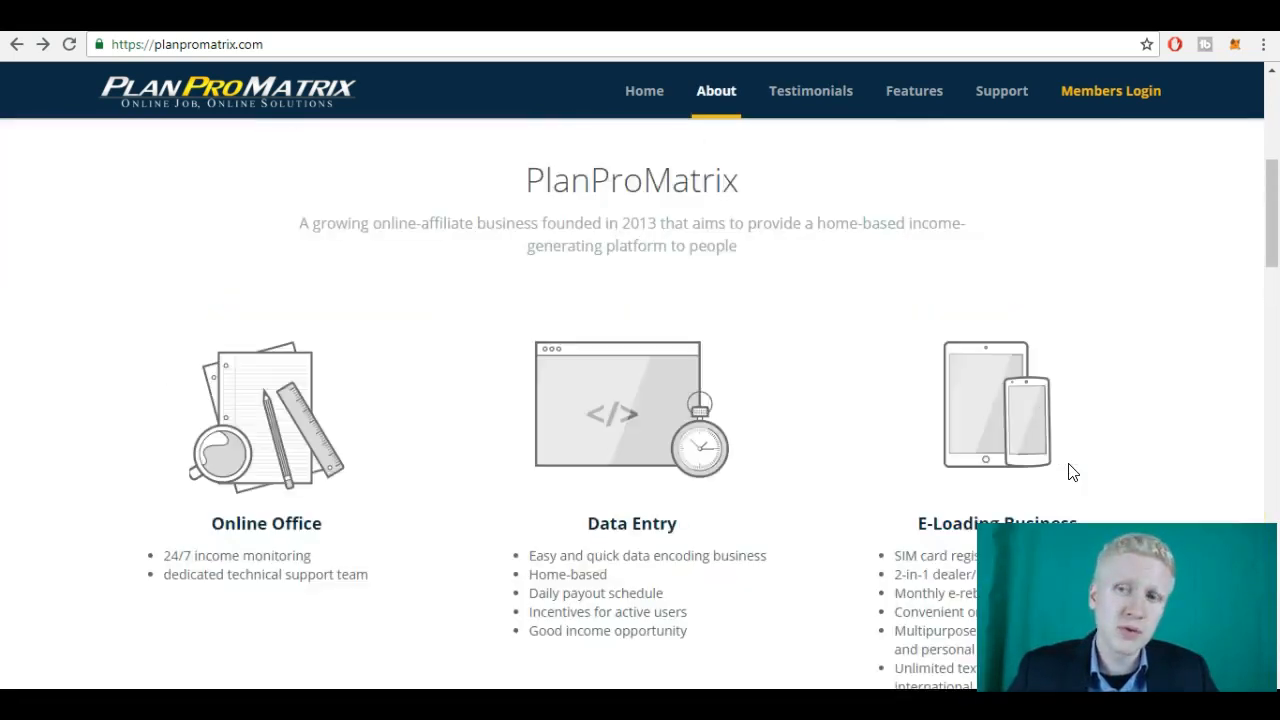
click(644, 90)
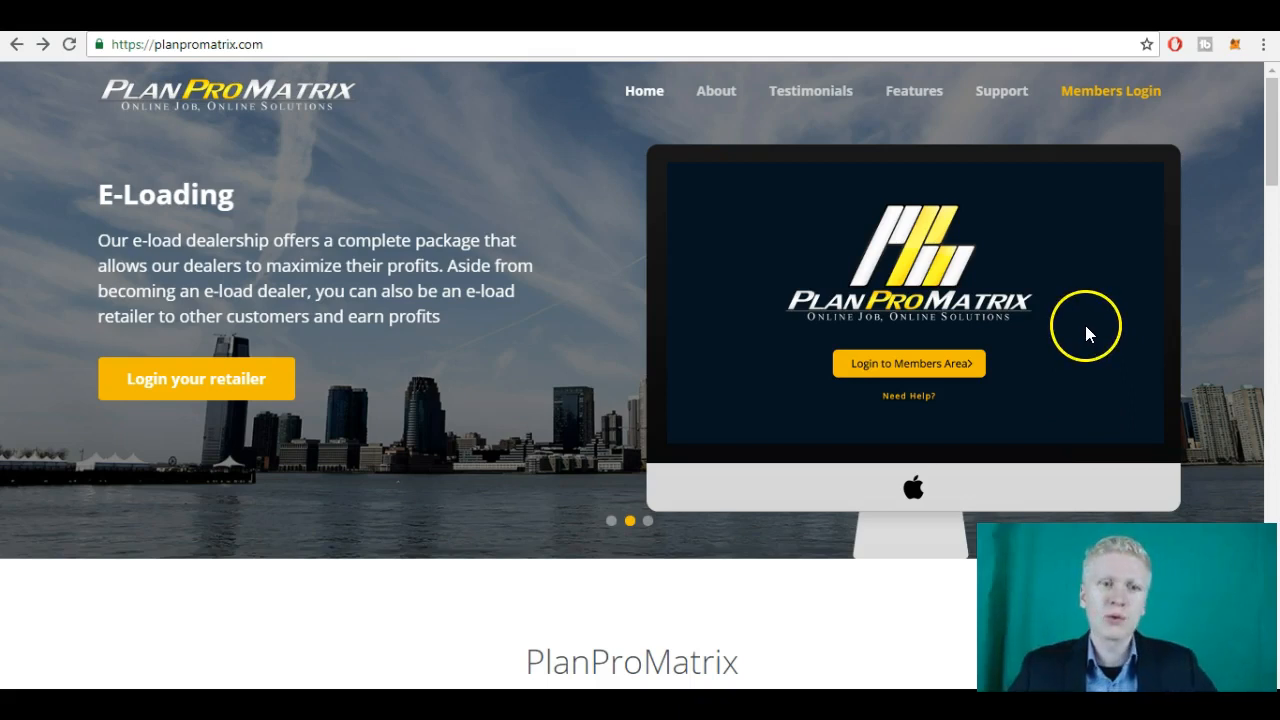
mouse_move(1110, 91)
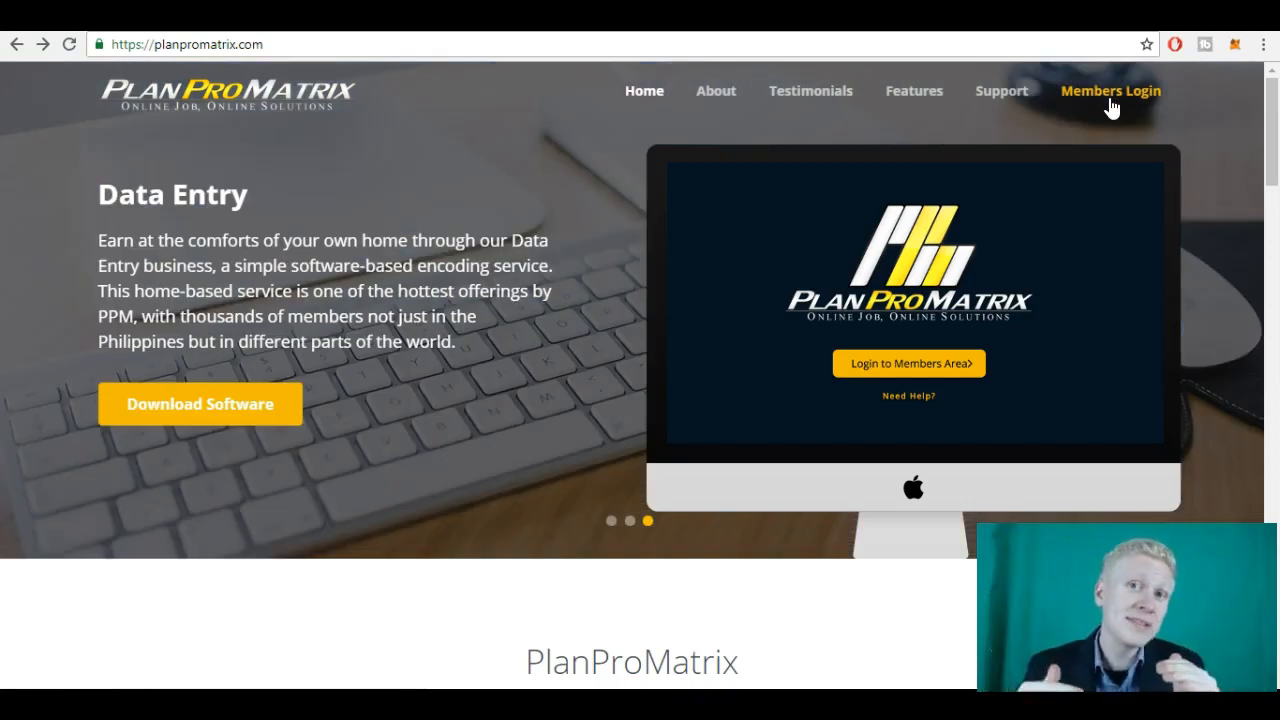
mouse_move(1155, 142)
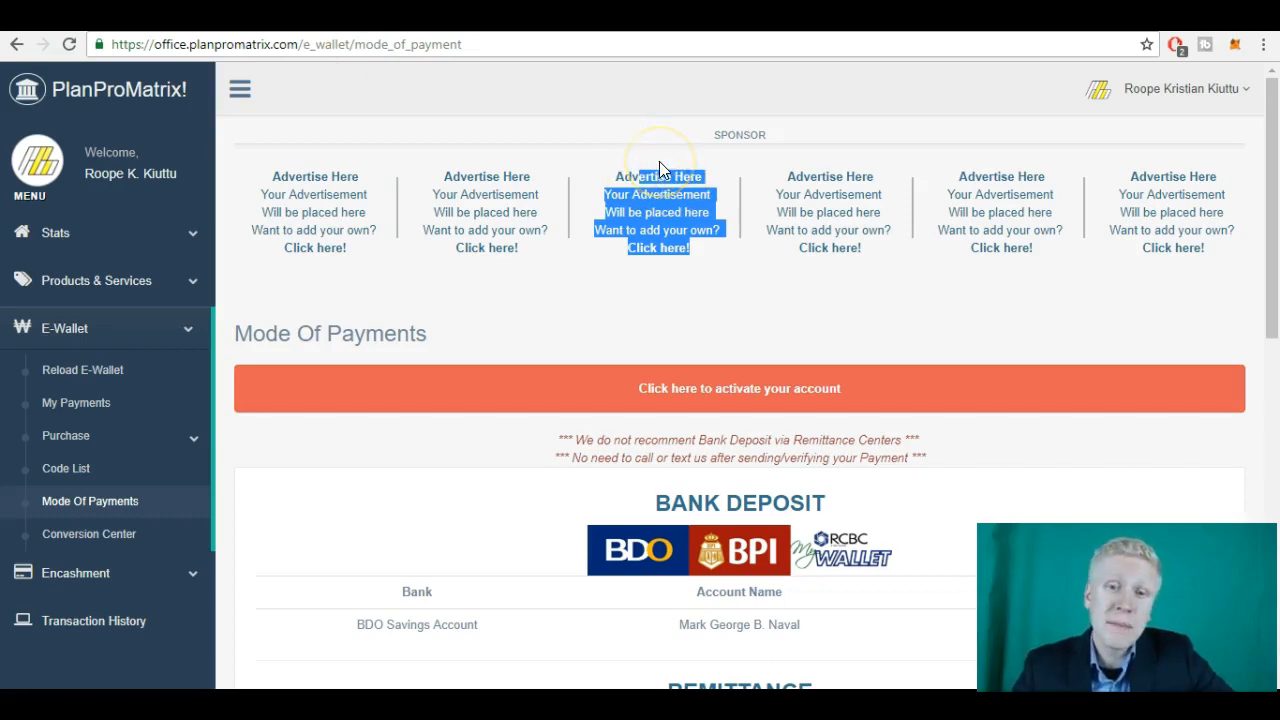
Step: Expand Stats, open the Reload E-Wallet form, and list Products & Services
click(658, 165)
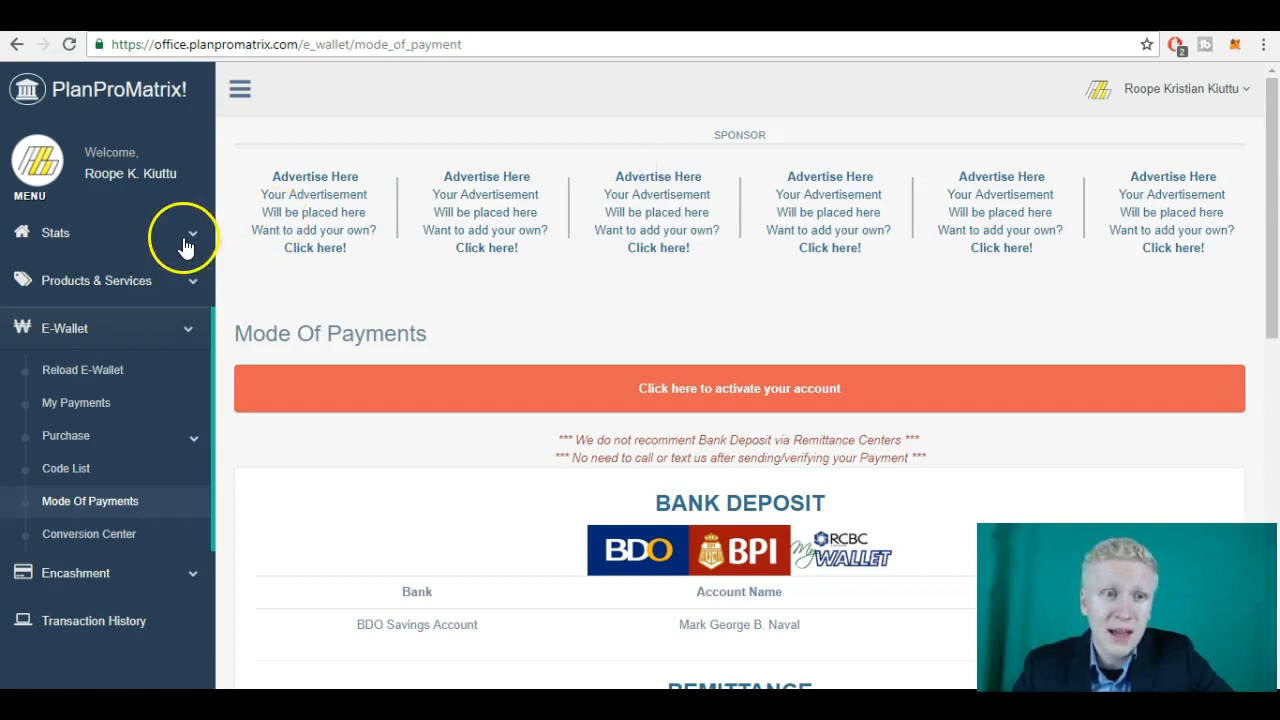
click(191, 232)
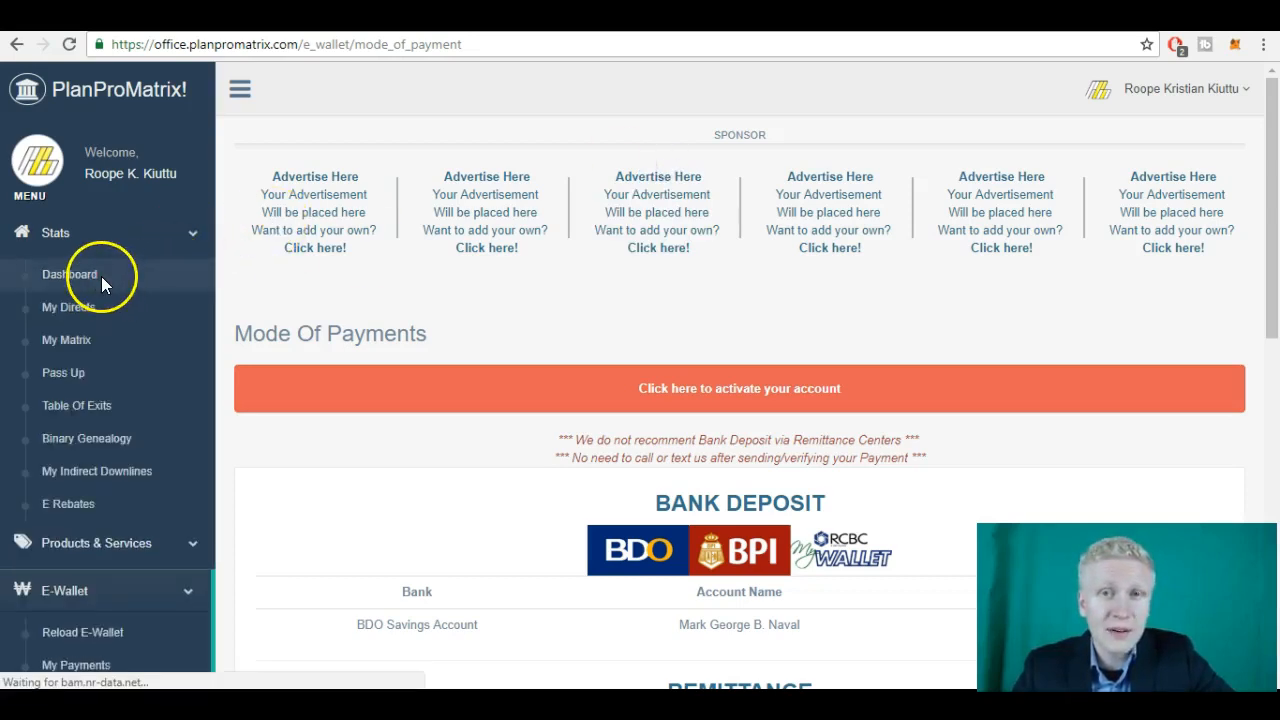
click(69, 274)
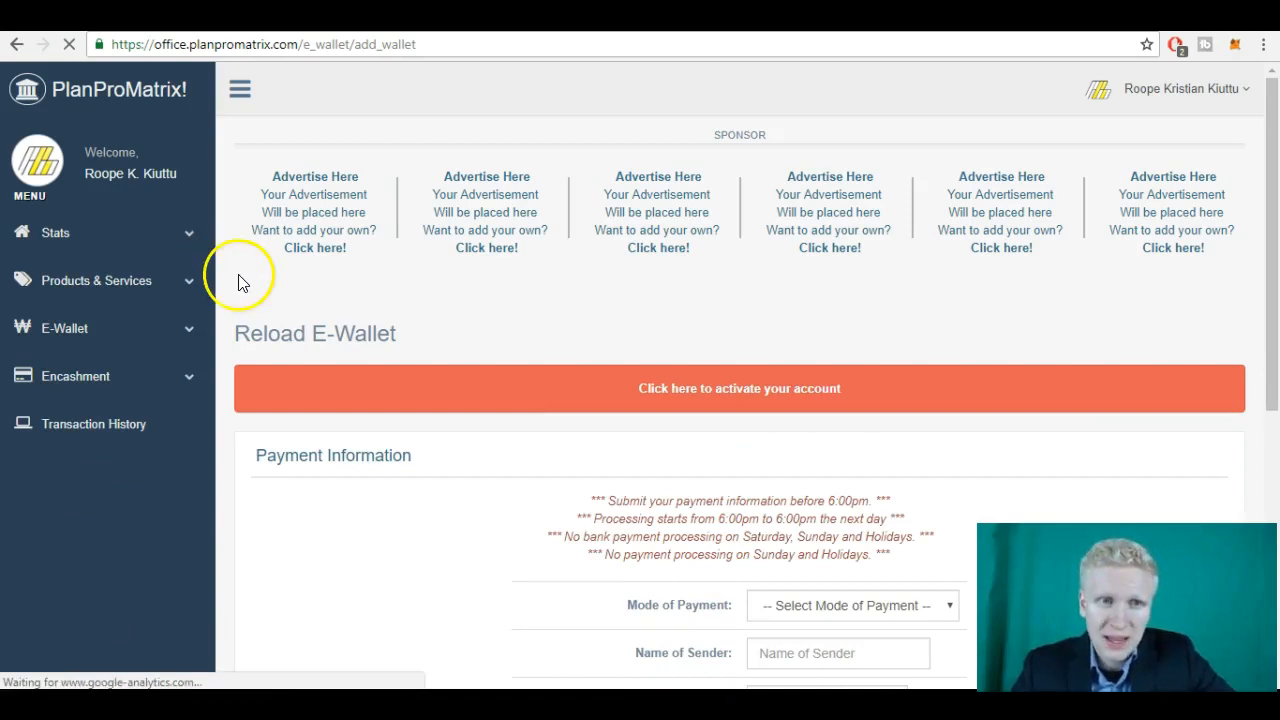
click(64, 328)
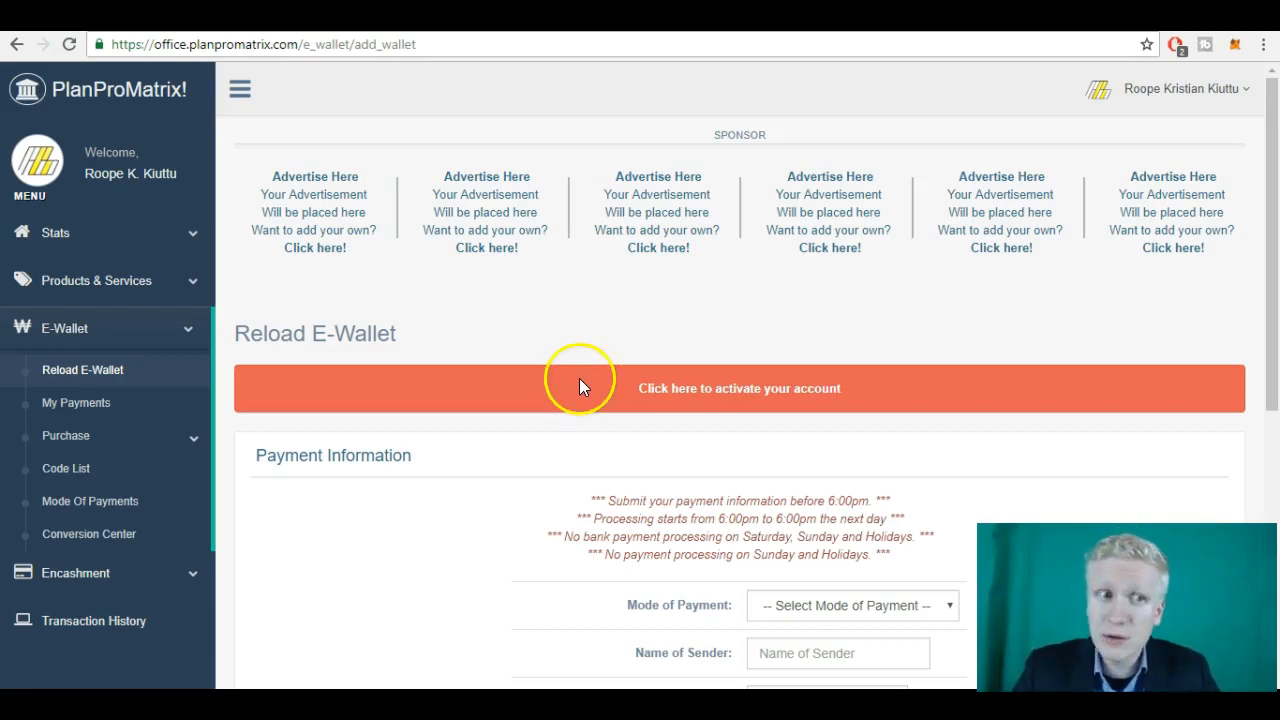
click(96, 280)
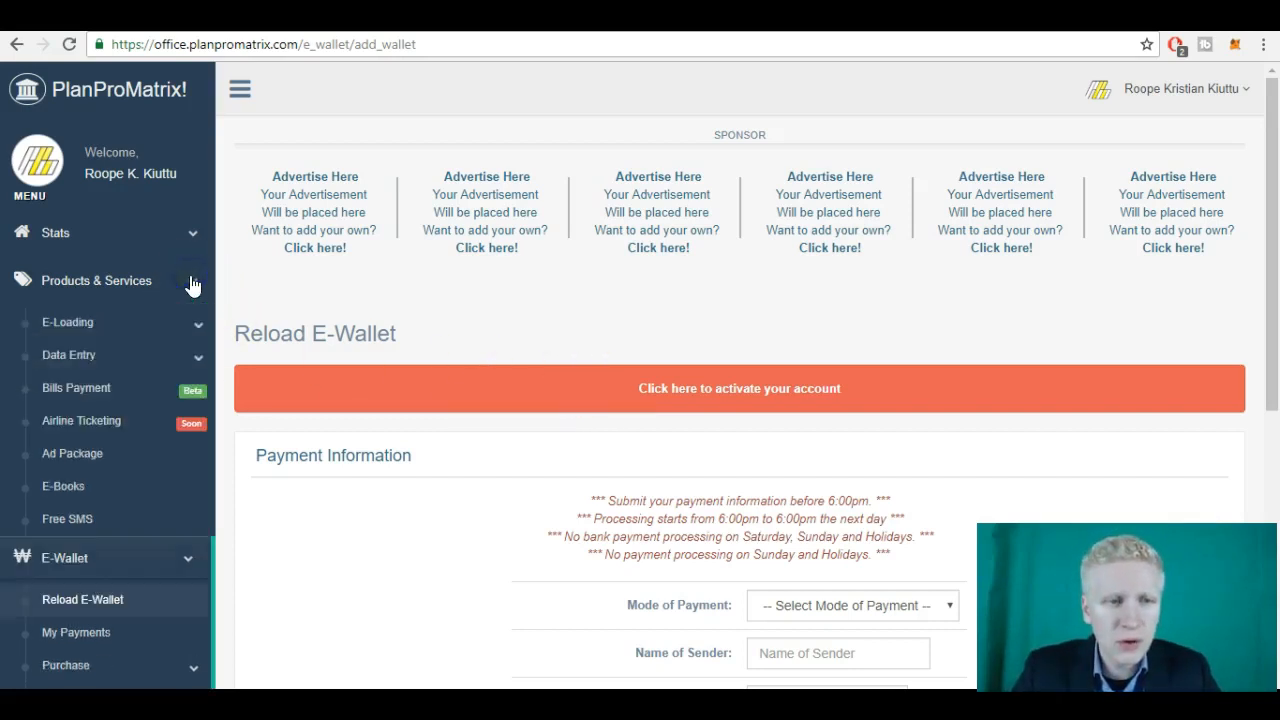
scroll(down, 3)
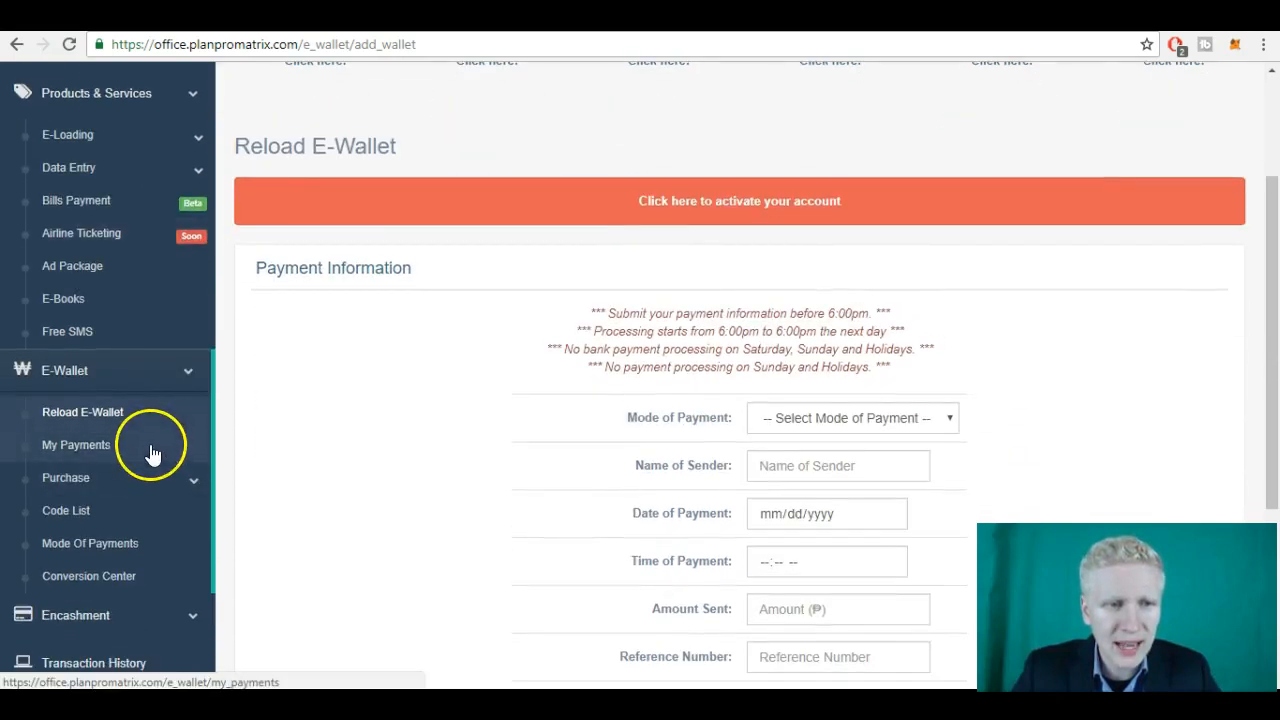
mouse_move(122, 315)
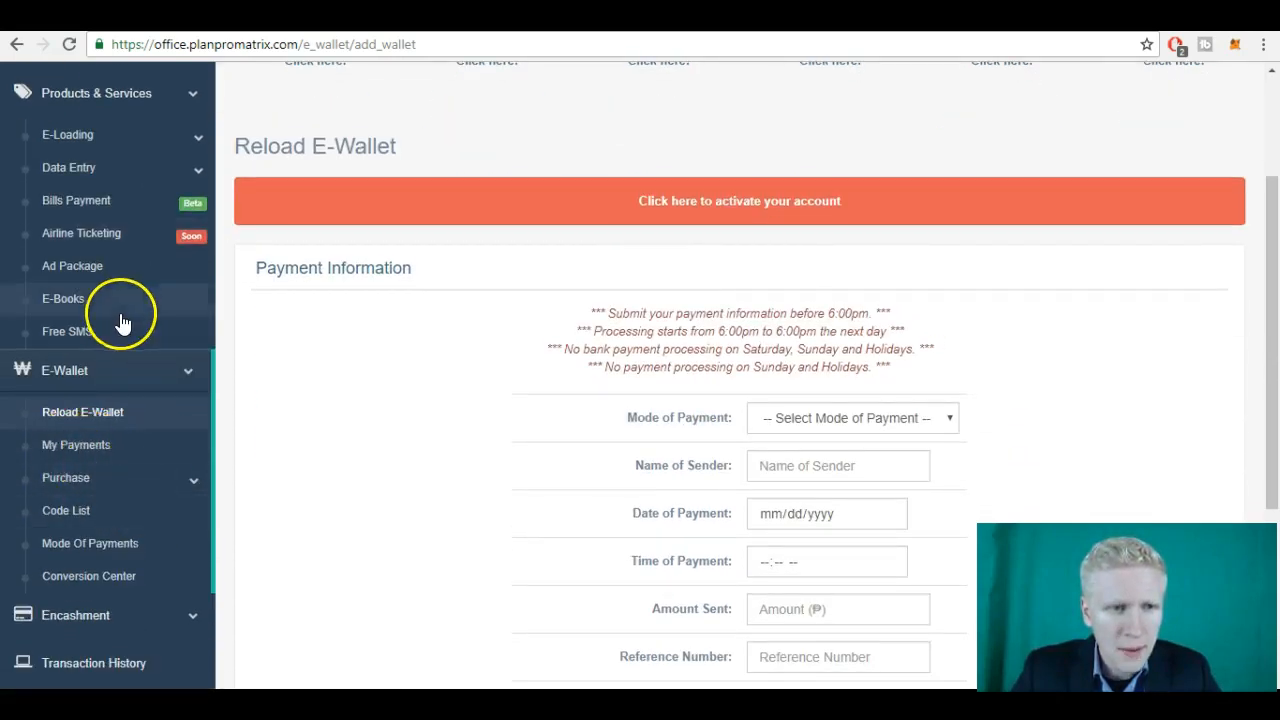
mouse_move(140, 556)
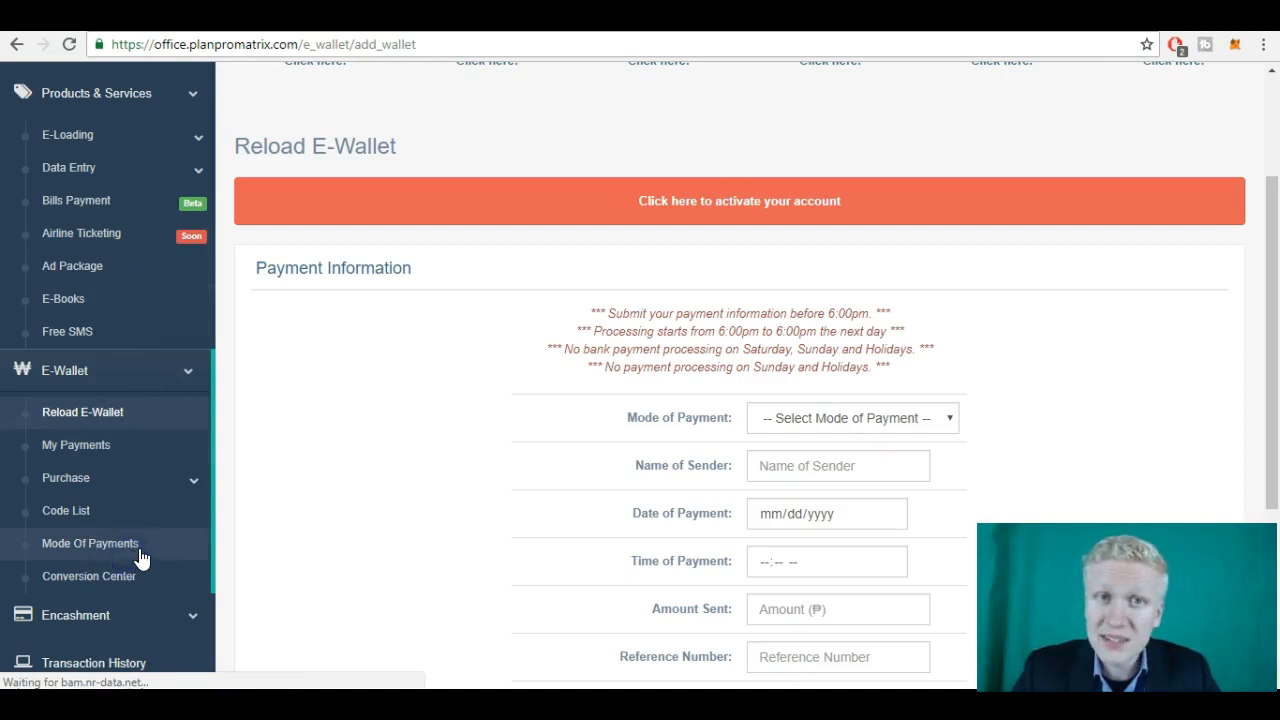
click(89, 543)
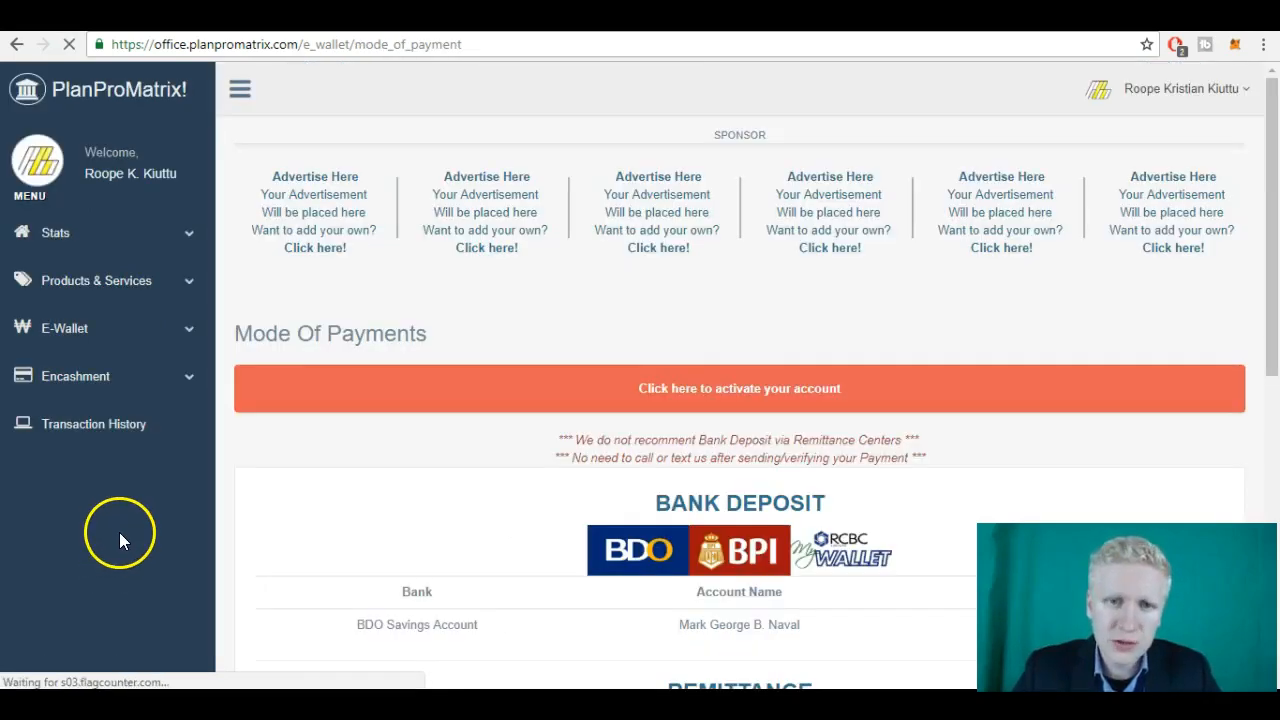
click(64, 328)
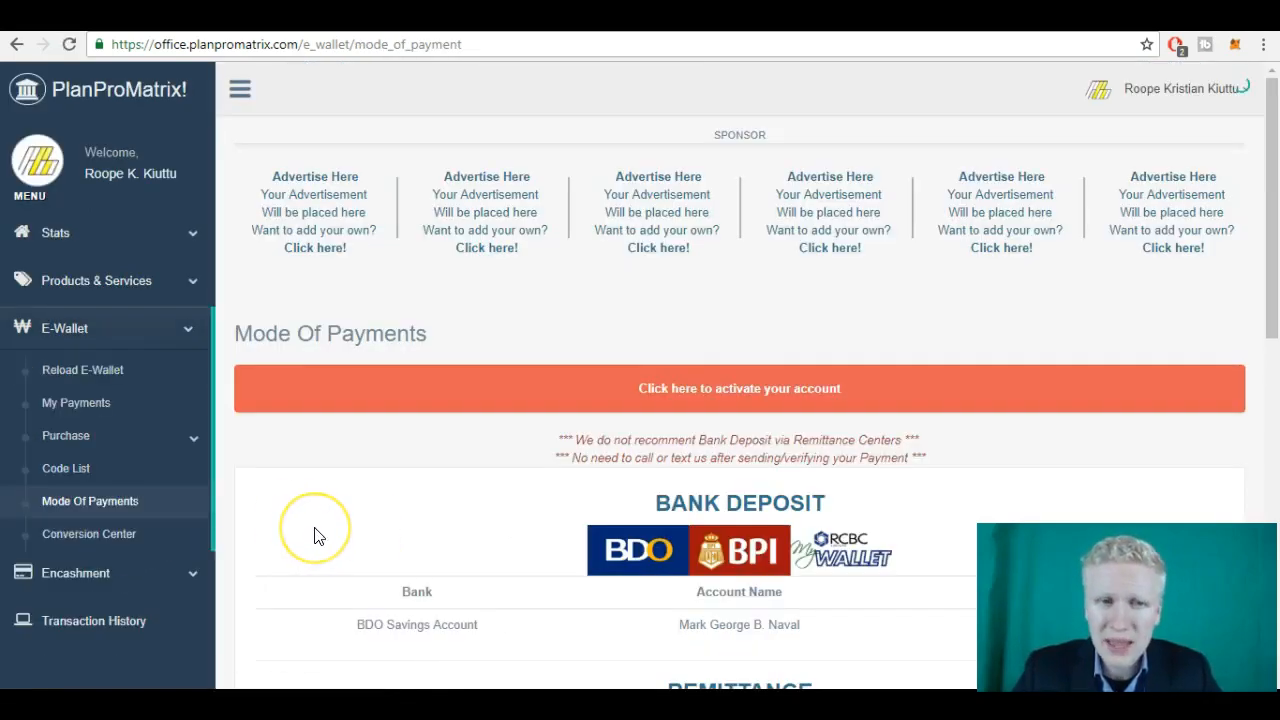
scroll(down, 3)
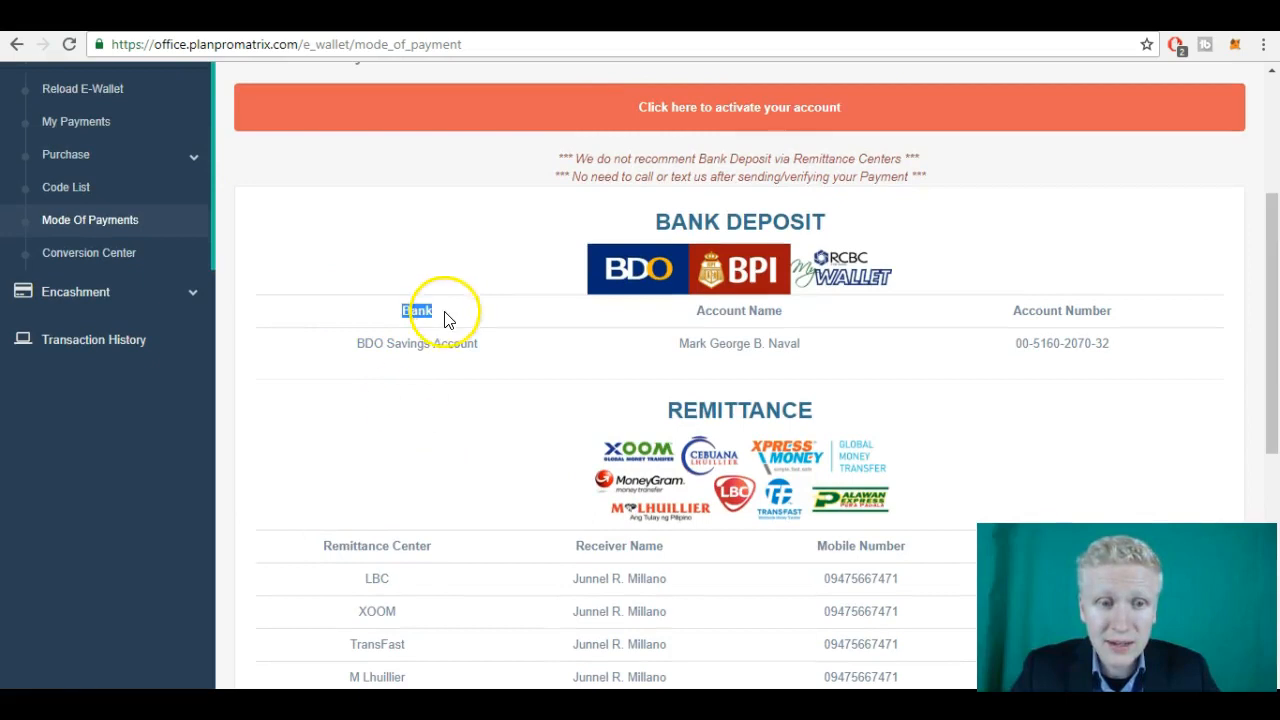
scroll(down, 3)
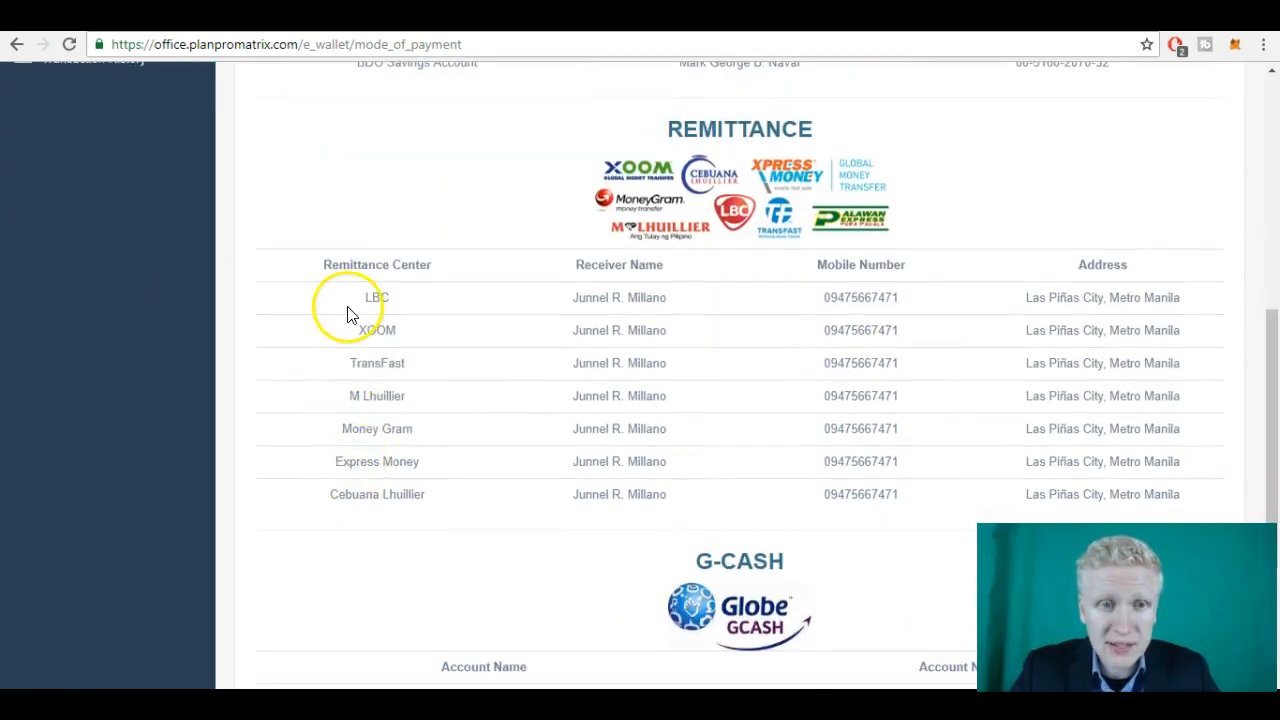
double_click(377, 362)
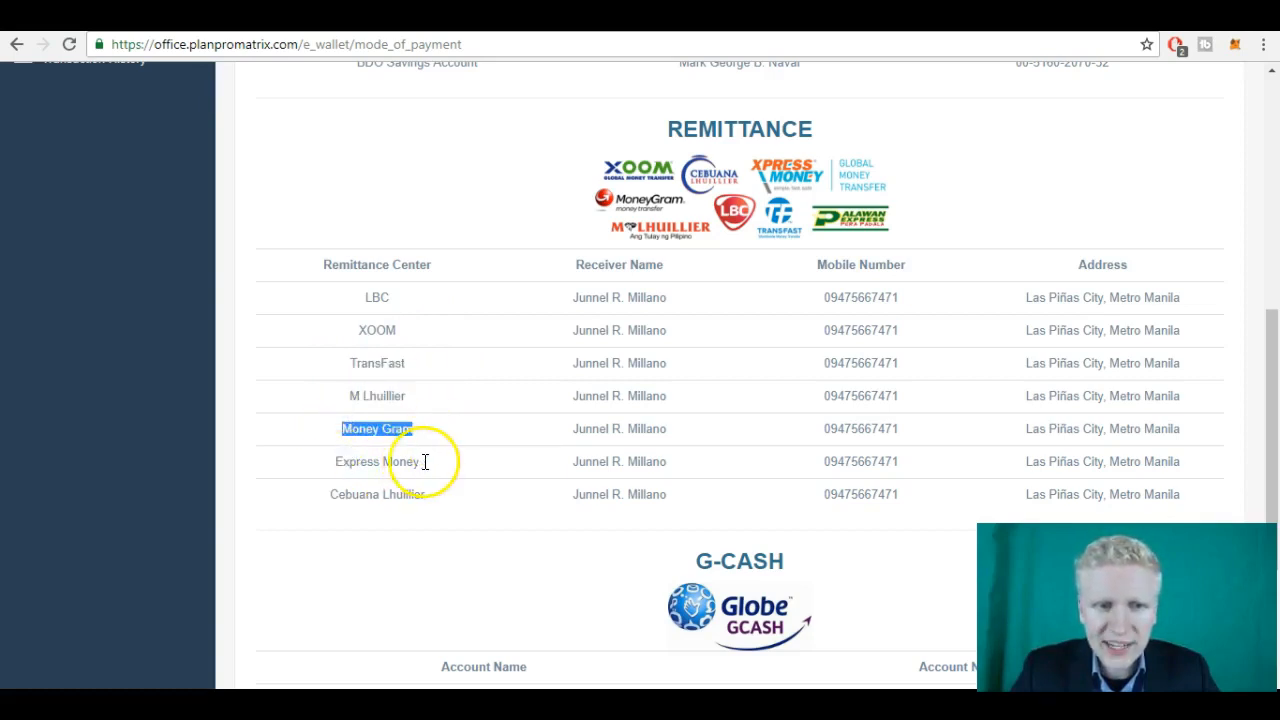
scroll(down, 3)
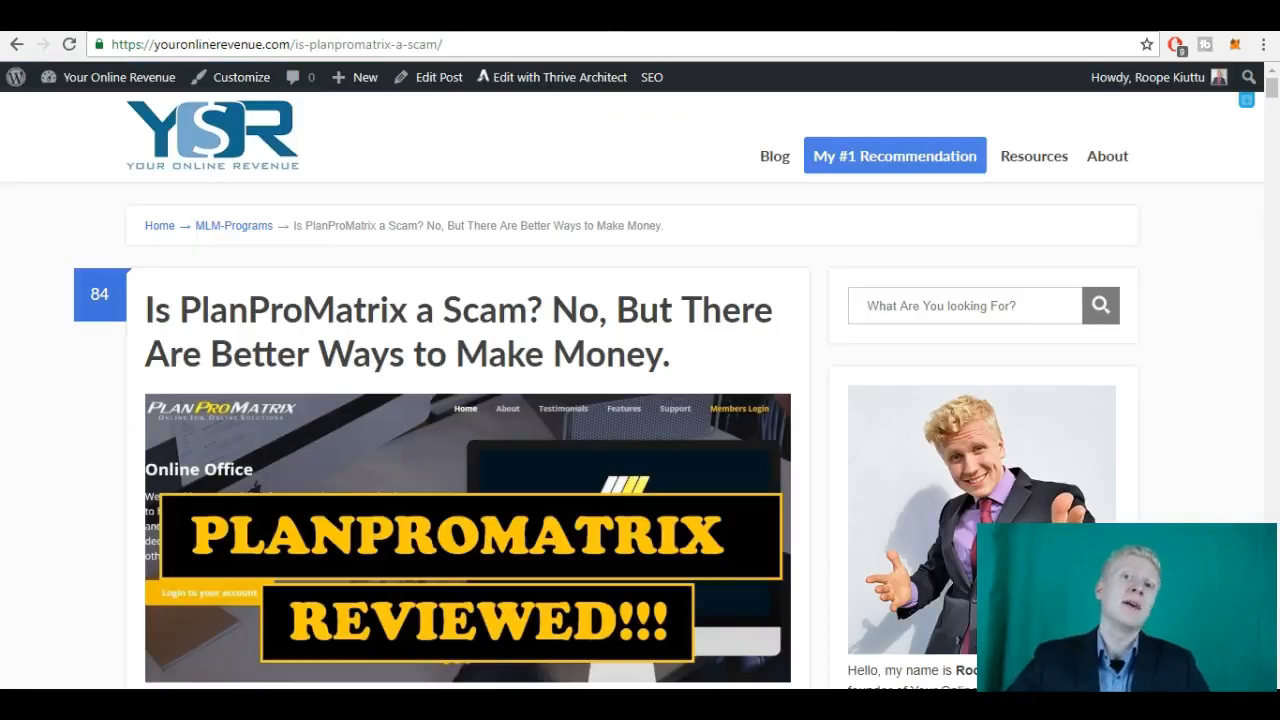
scroll(down, 3)
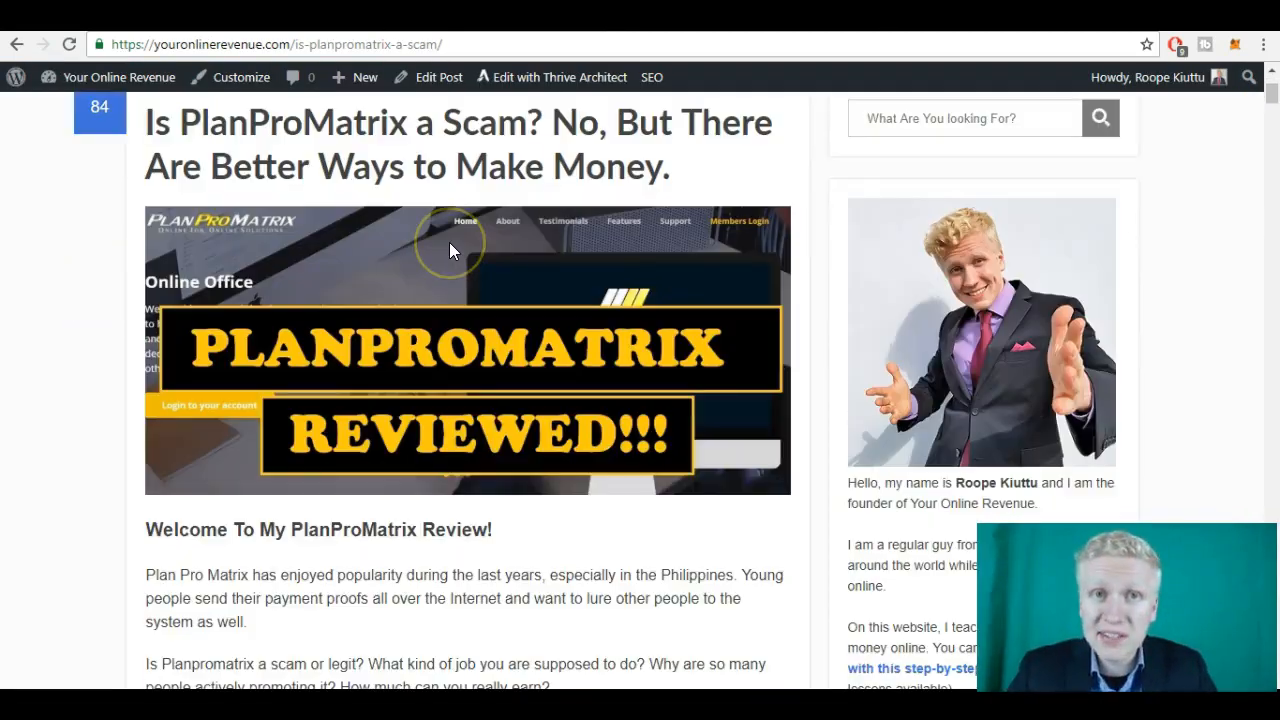
scroll(down, 3)
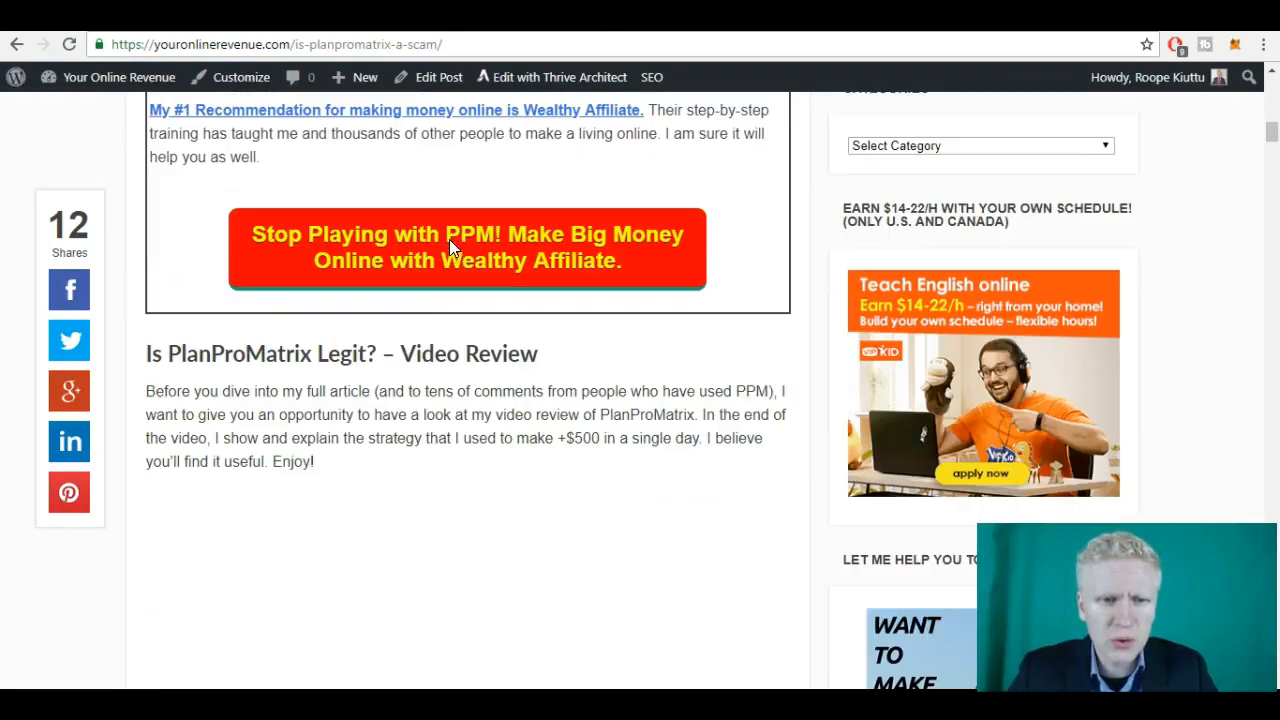
scroll(down, 3)
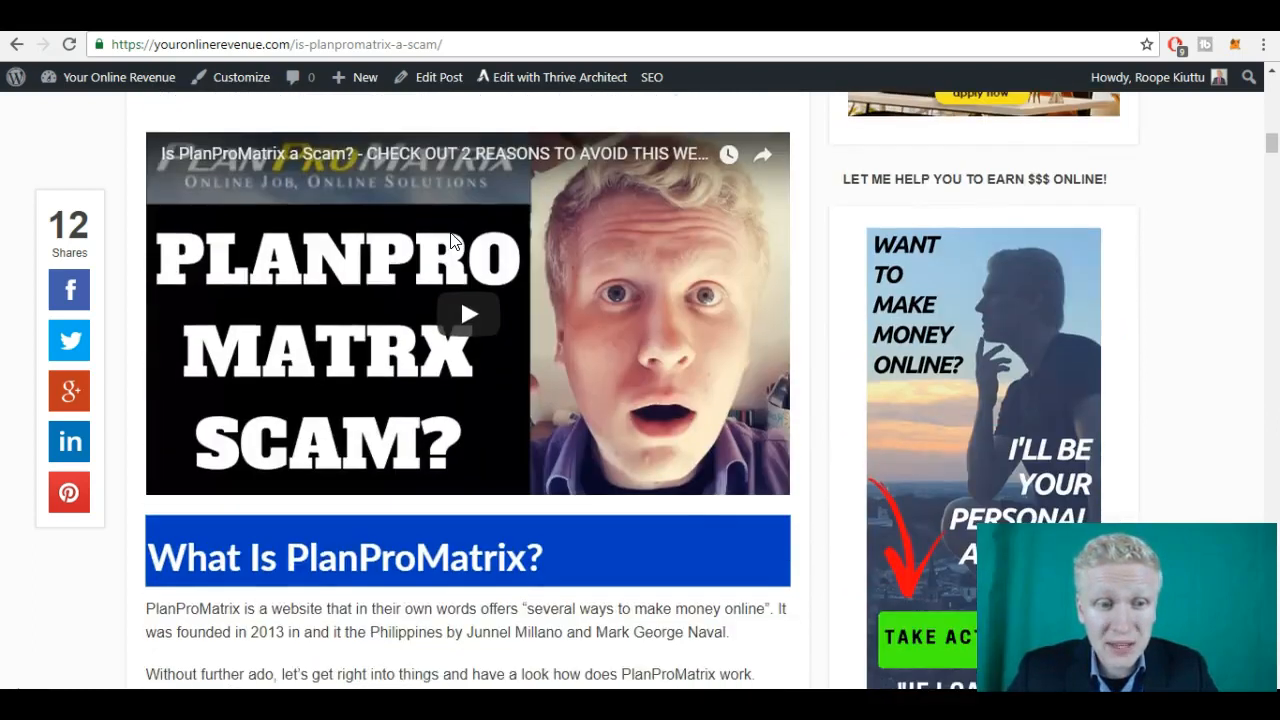
scroll(down, 3)
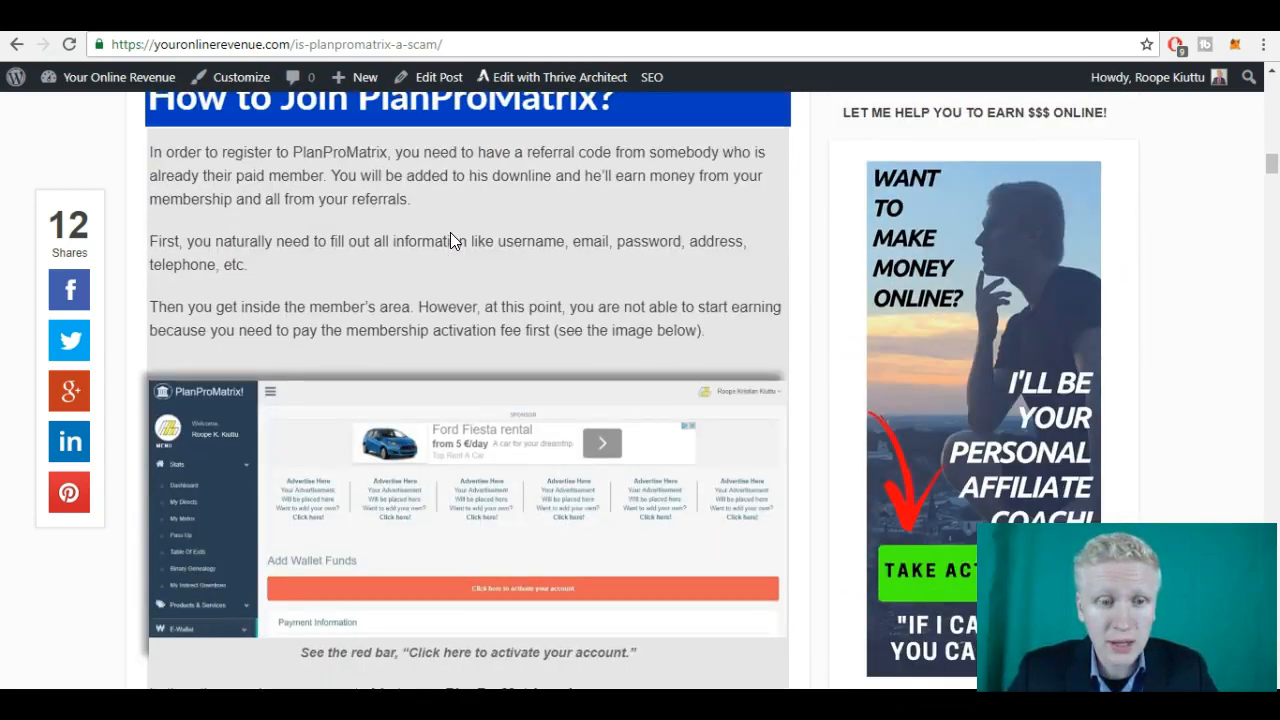
scroll(down, 3)
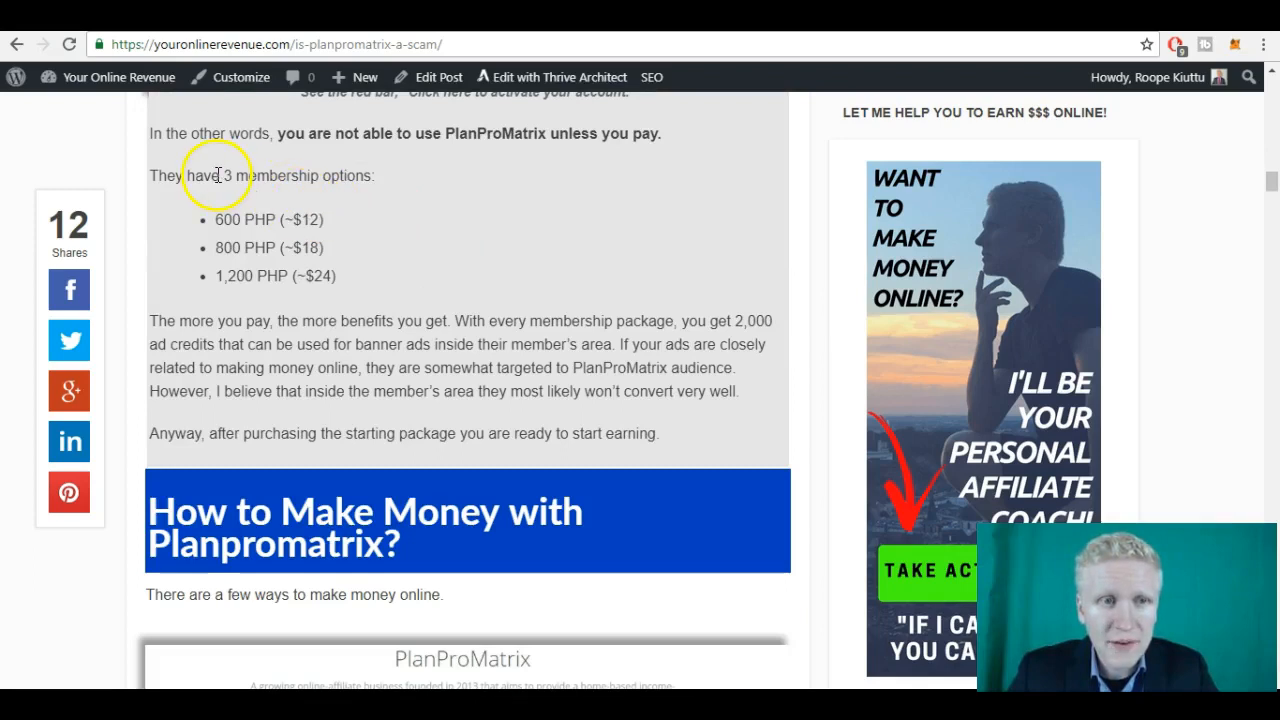
mouse_move(200, 220)
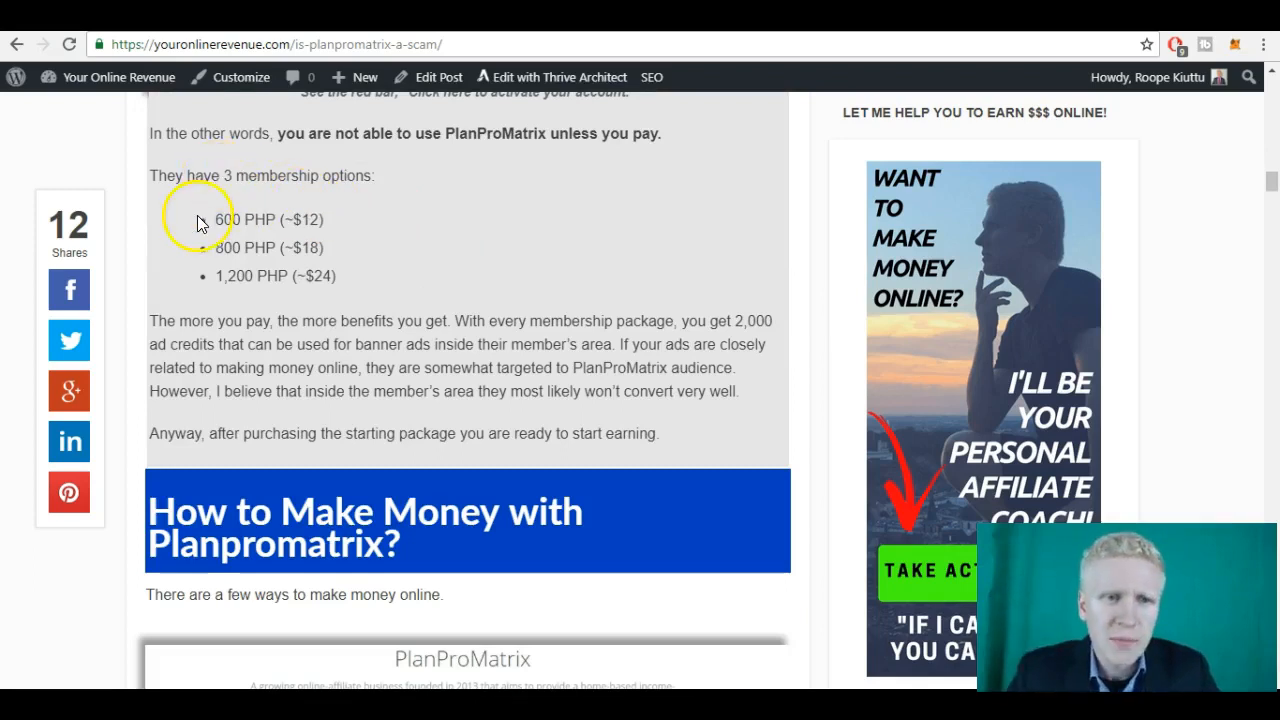
double_click(245, 219)
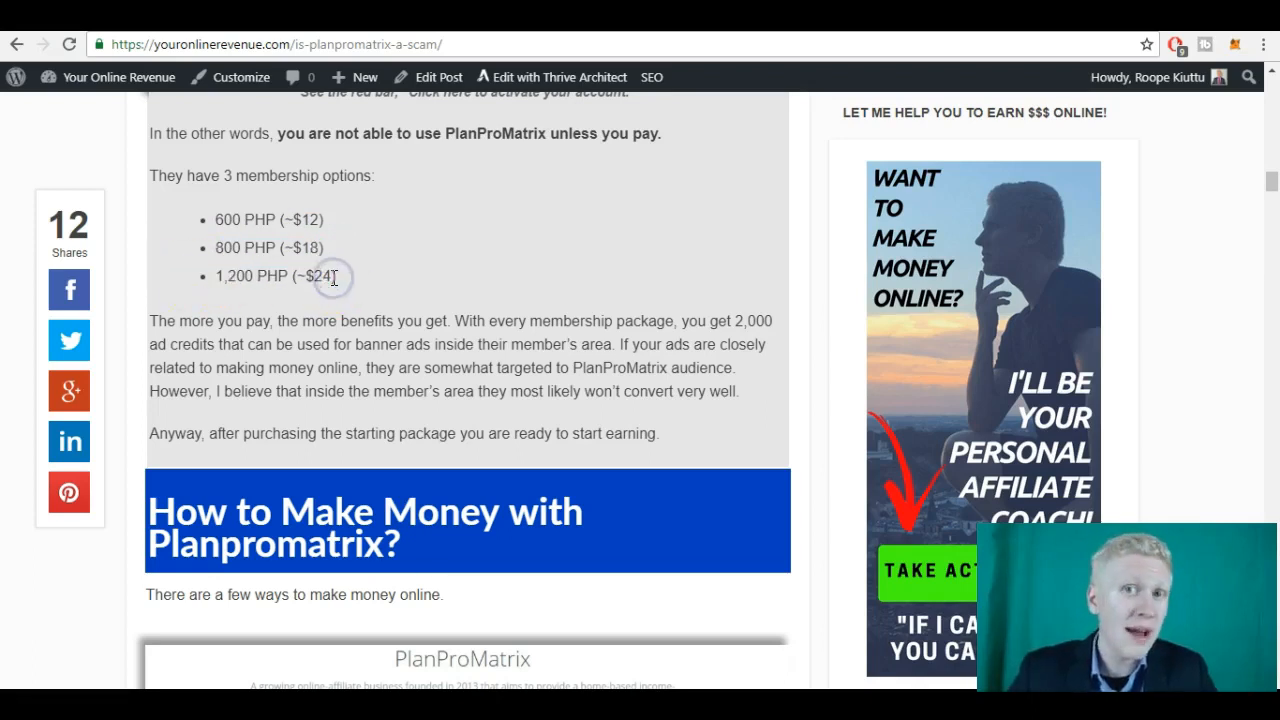
mouse_move(265, 247)
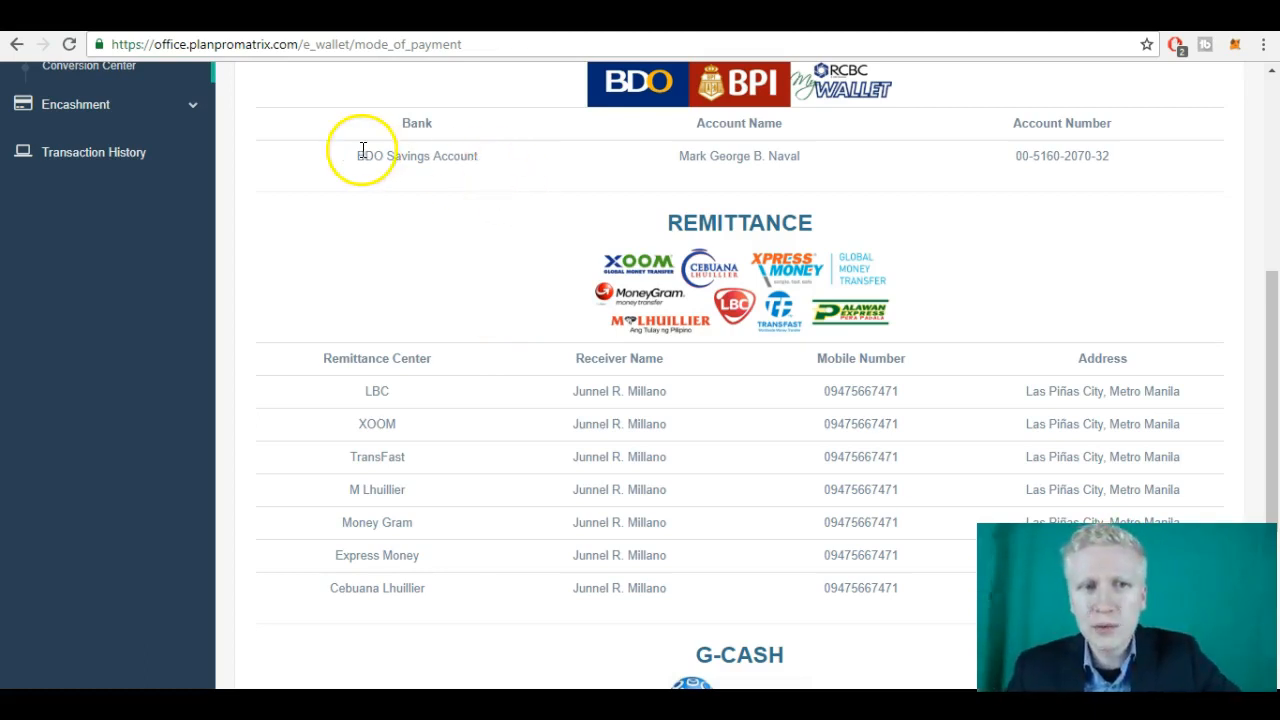
Step: Review the Mode of Payments tables, highlighting BDO Savings Account, then open Reload E-Wallet
double_click(416, 156)
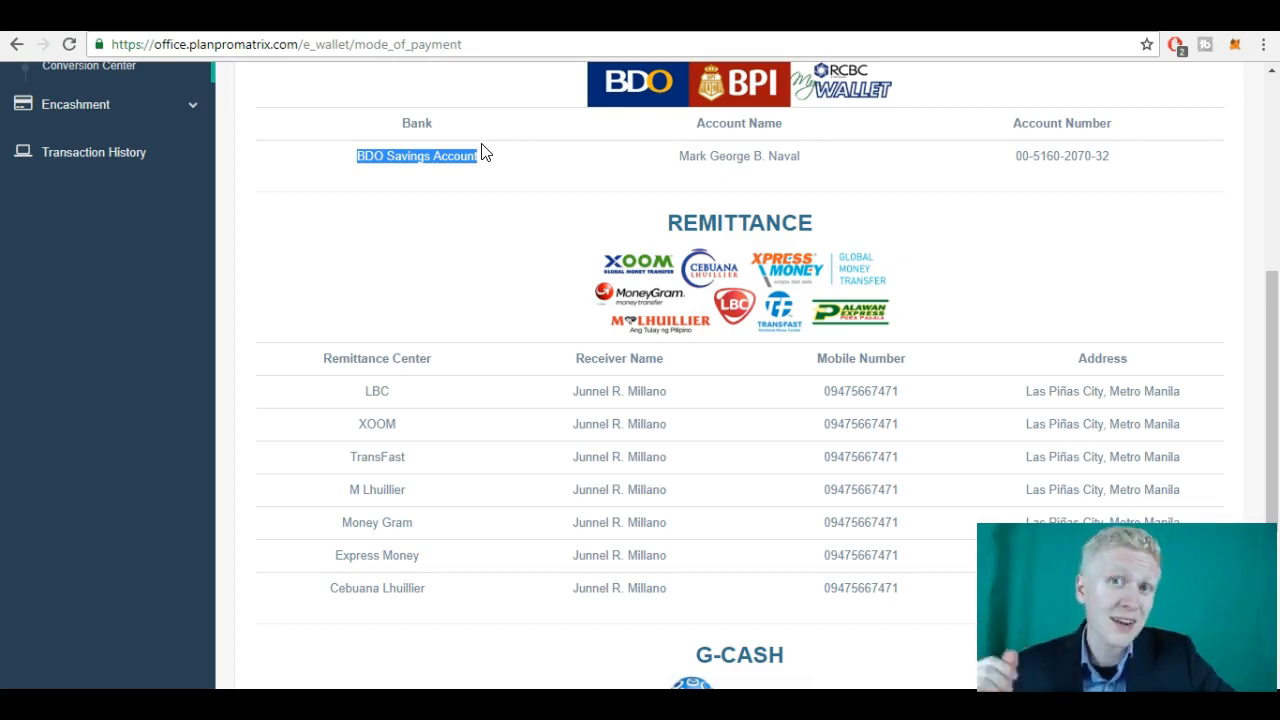
mouse_move(443, 240)
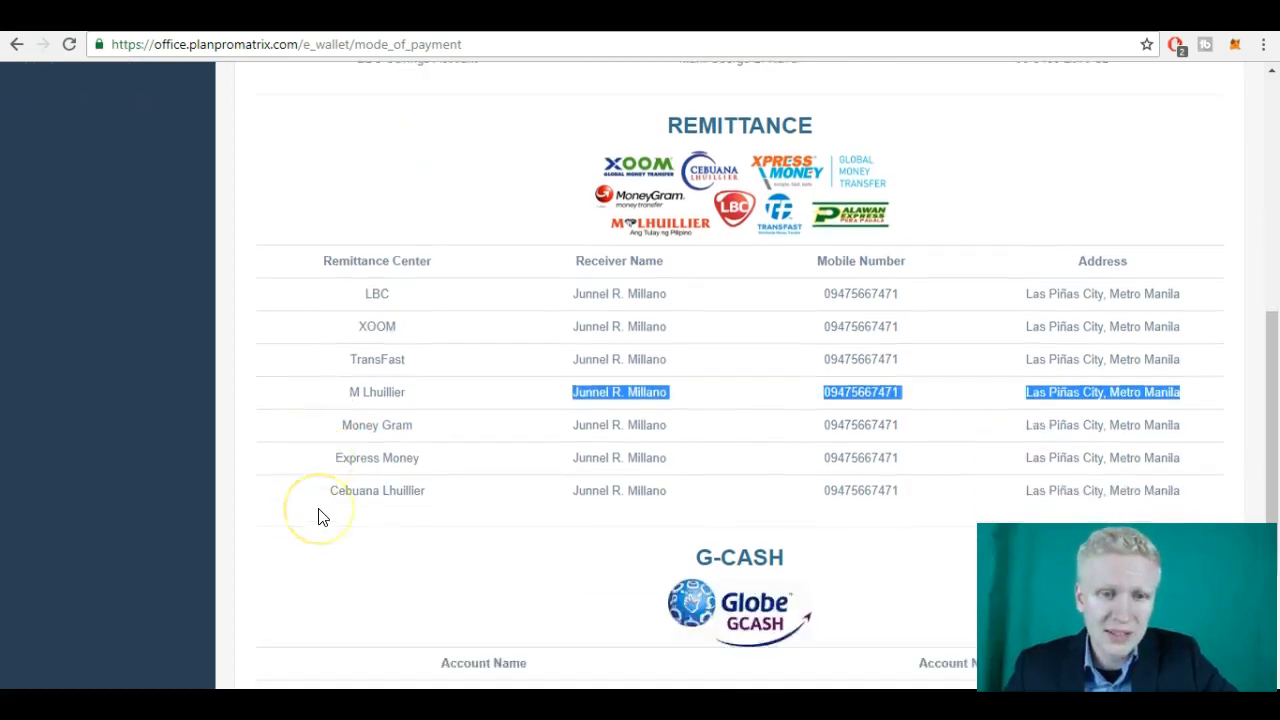
scroll(down, 3)
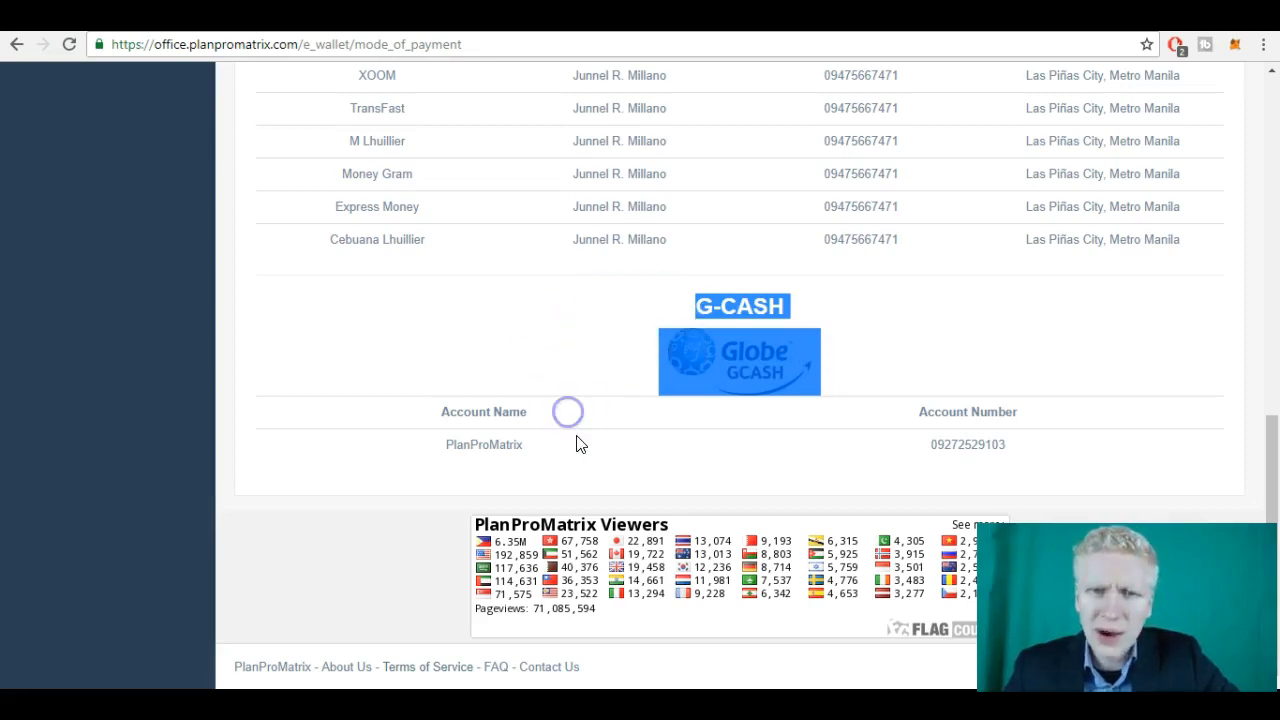
scroll(up, 3)
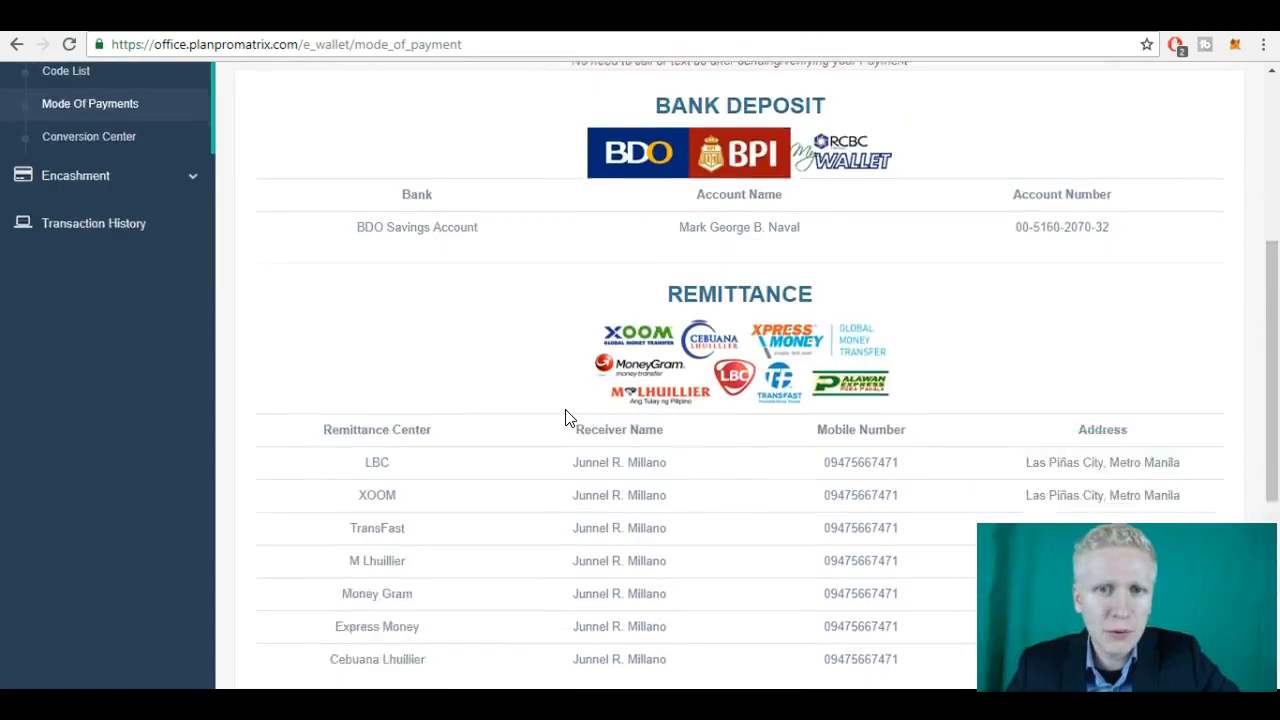
scroll(down, 3)
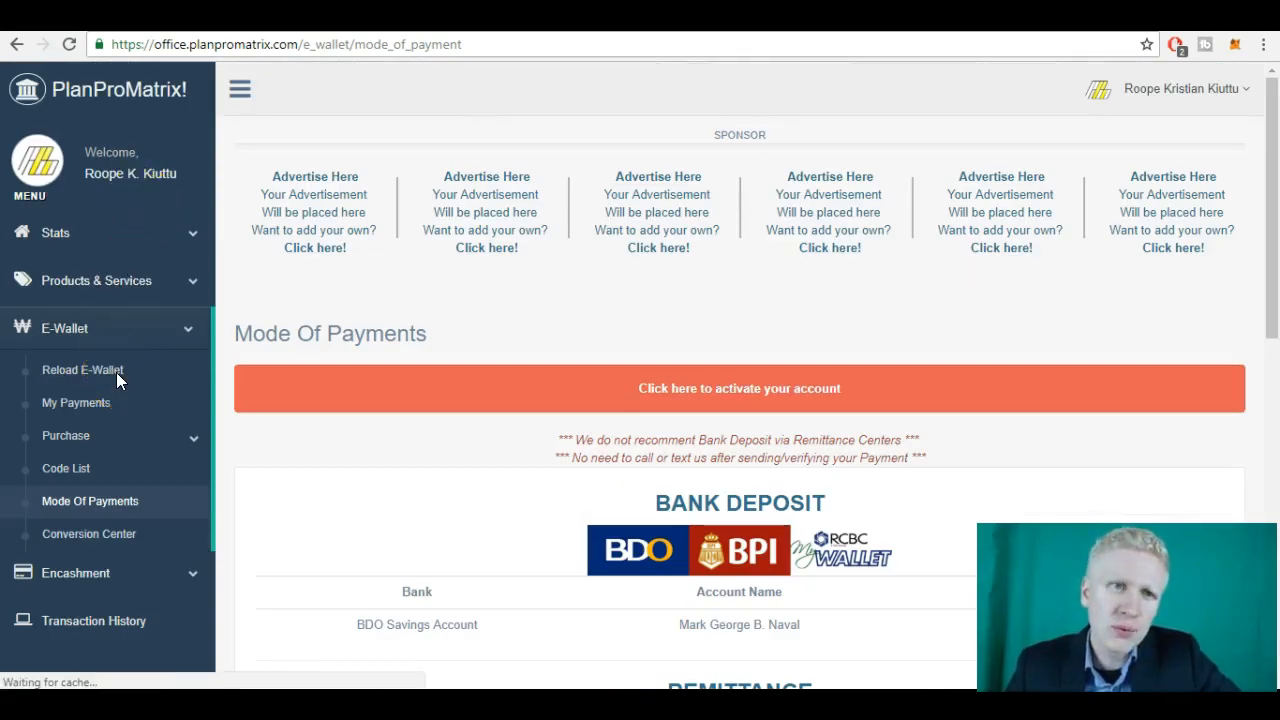
click(82, 369)
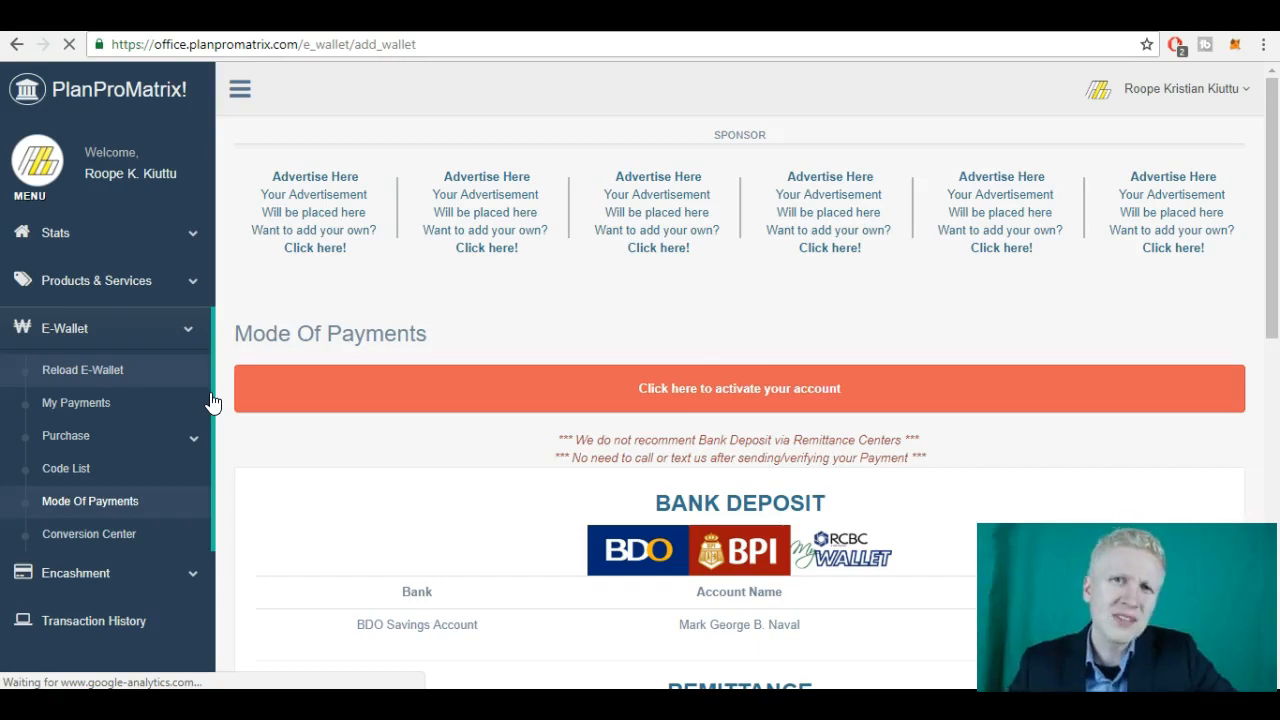
Step: View the Reload E-Wallet form, then open E-Wallet Purchase > Activation Code
click(83, 369)
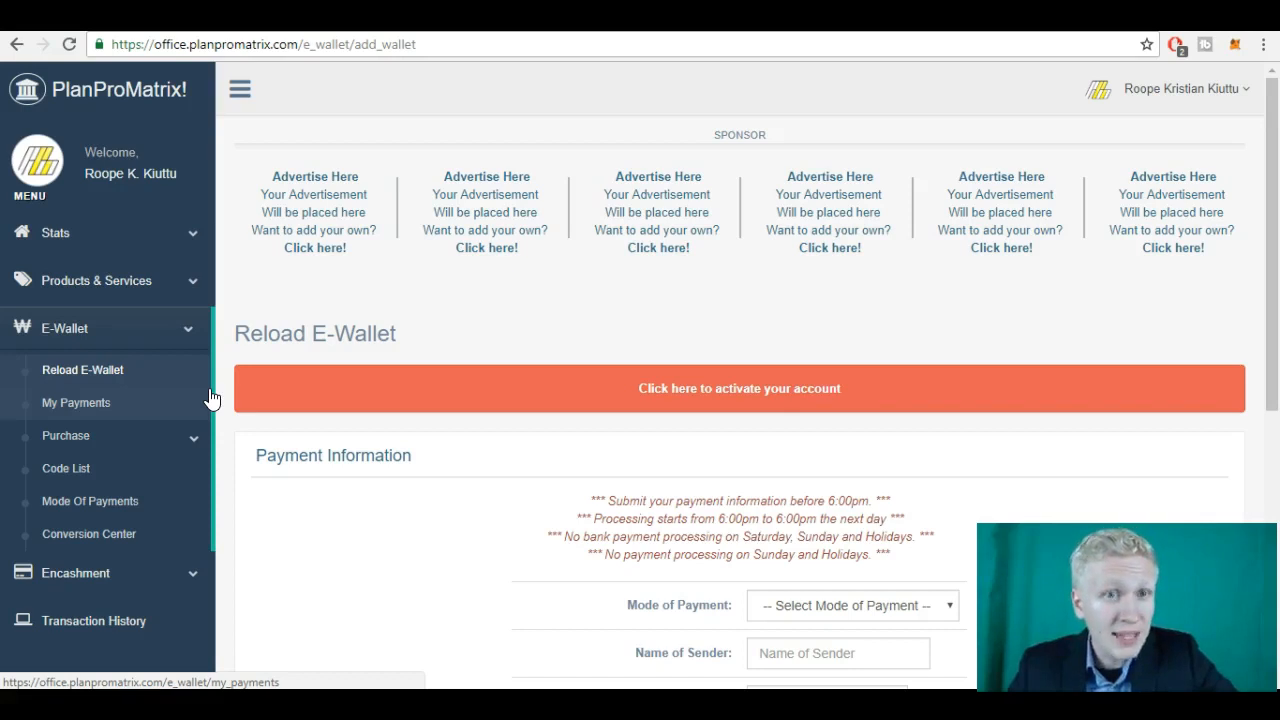
mouse_move(340, 455)
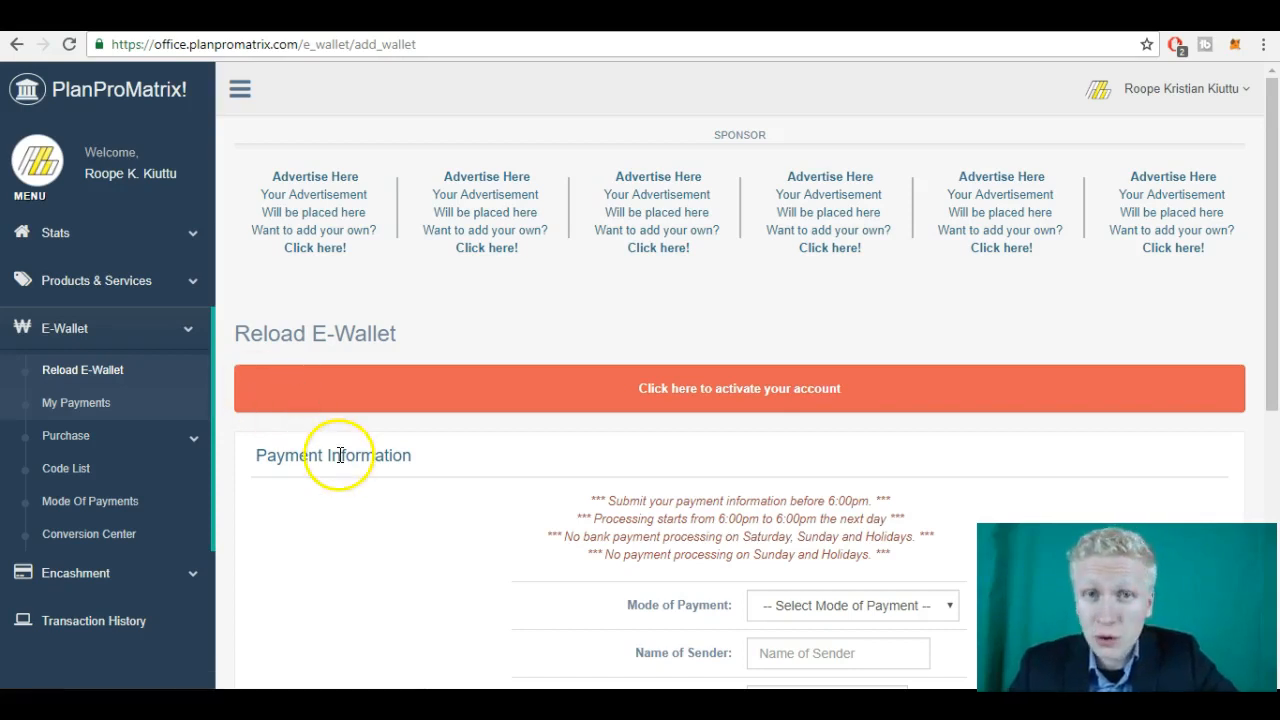
scroll(down, 3)
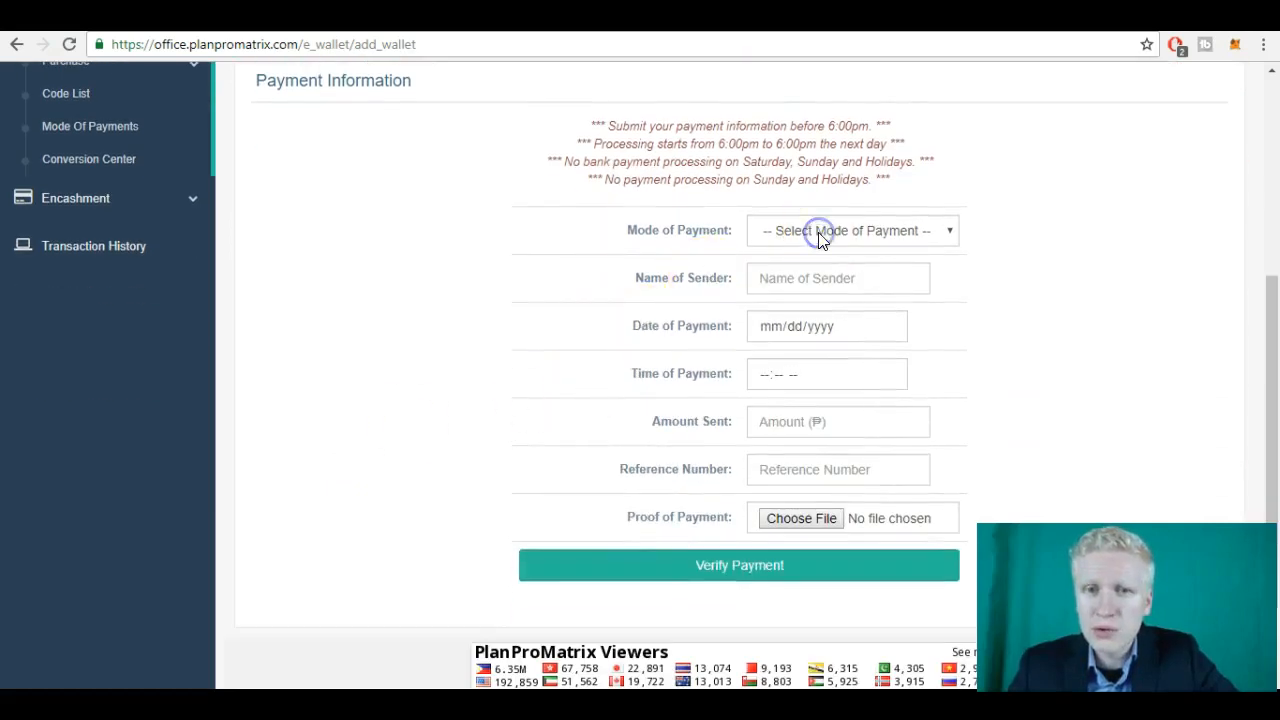
click(851, 230)
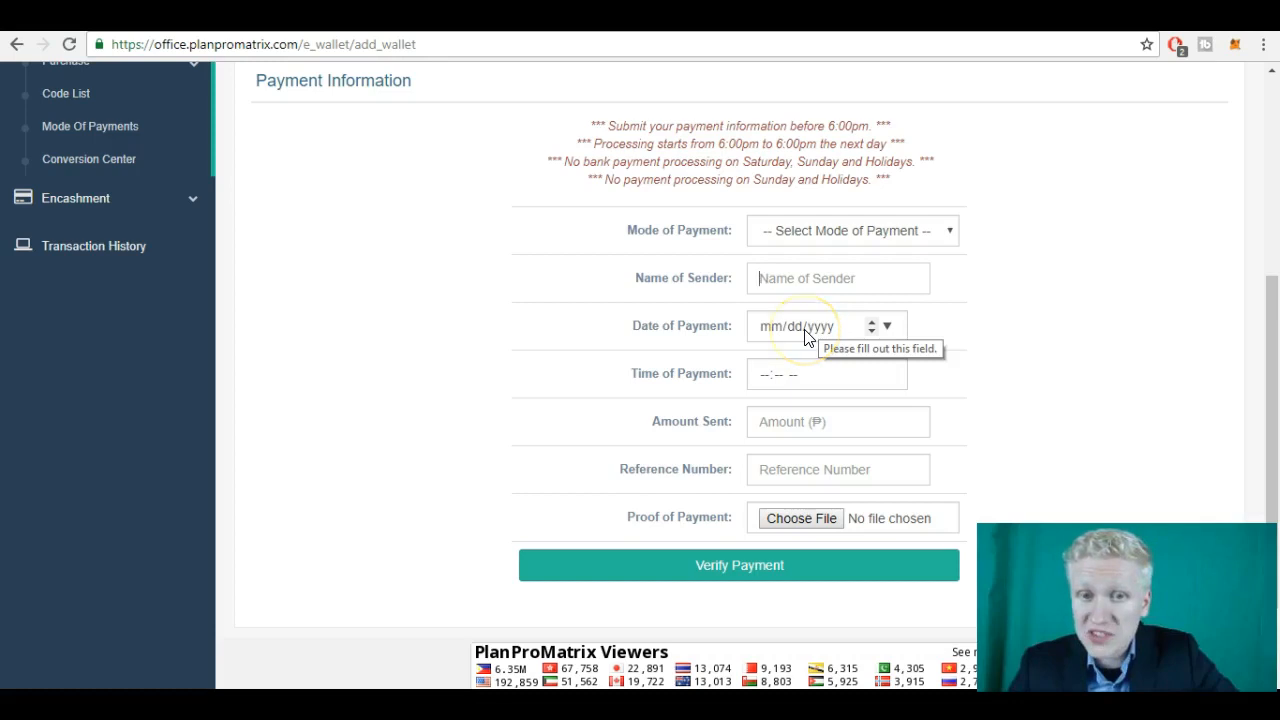
mouse_move(790, 374)
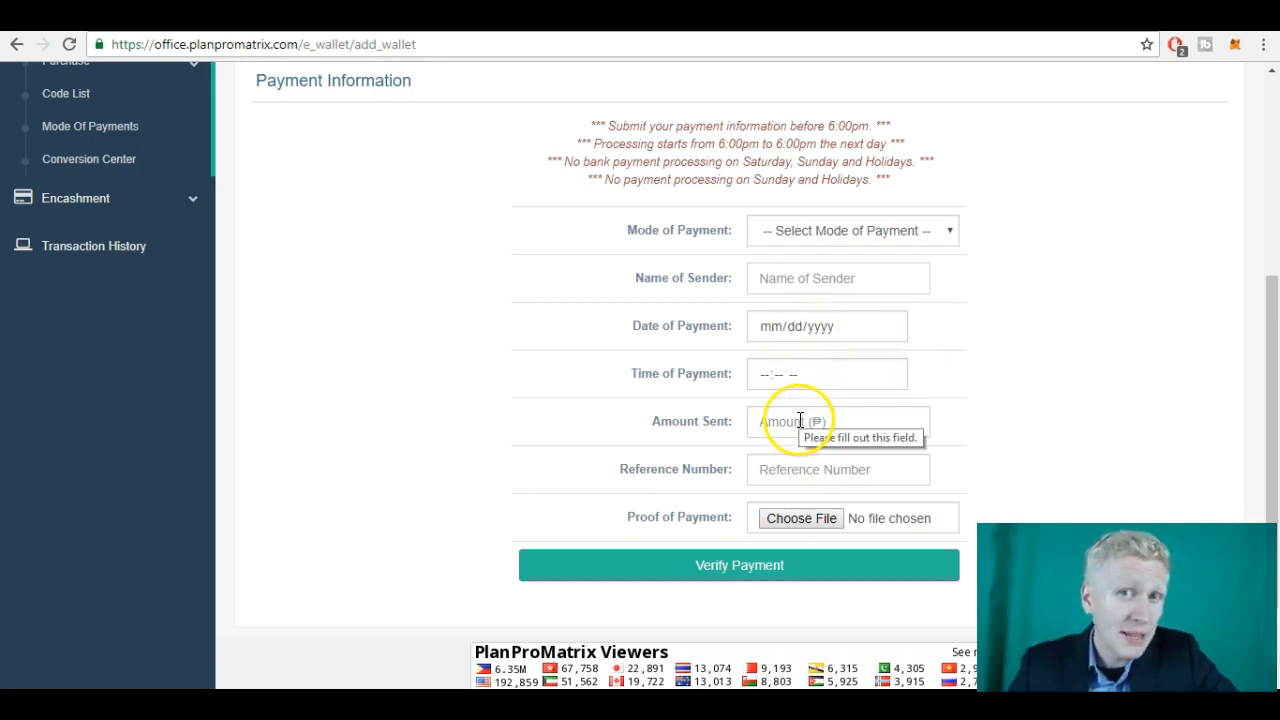
mouse_move(825, 469)
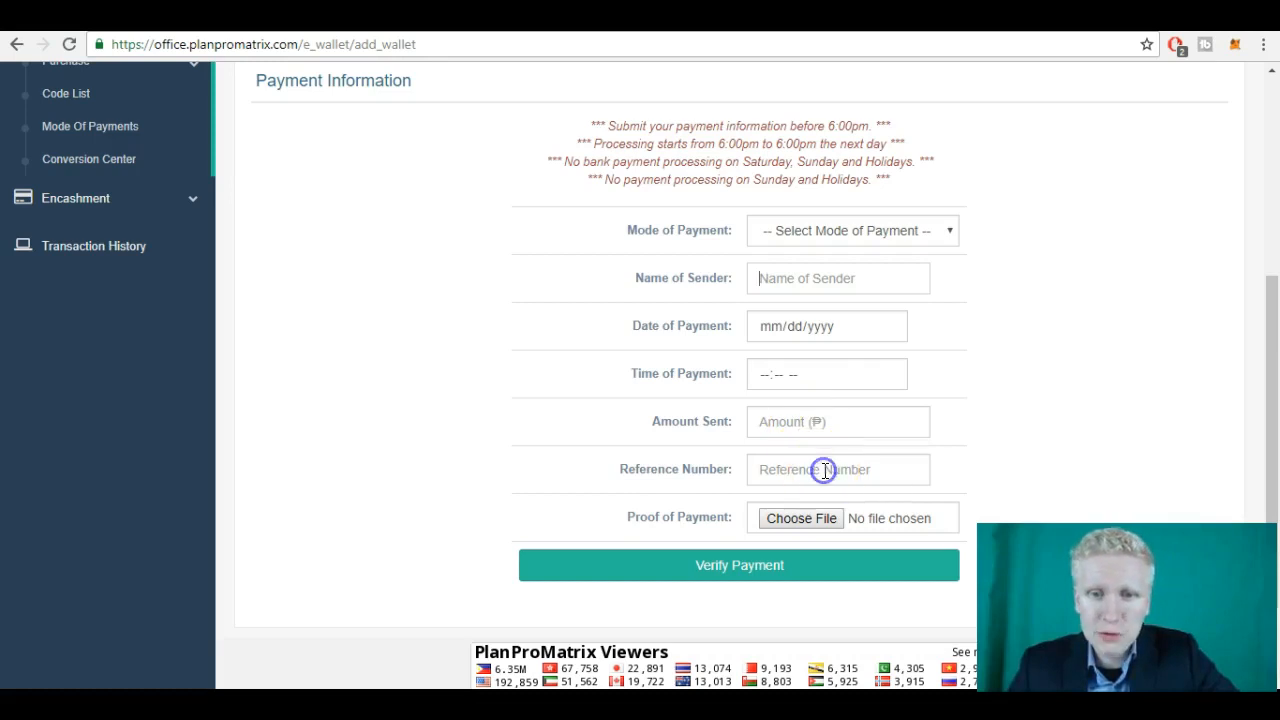
mouse_move(805, 512)
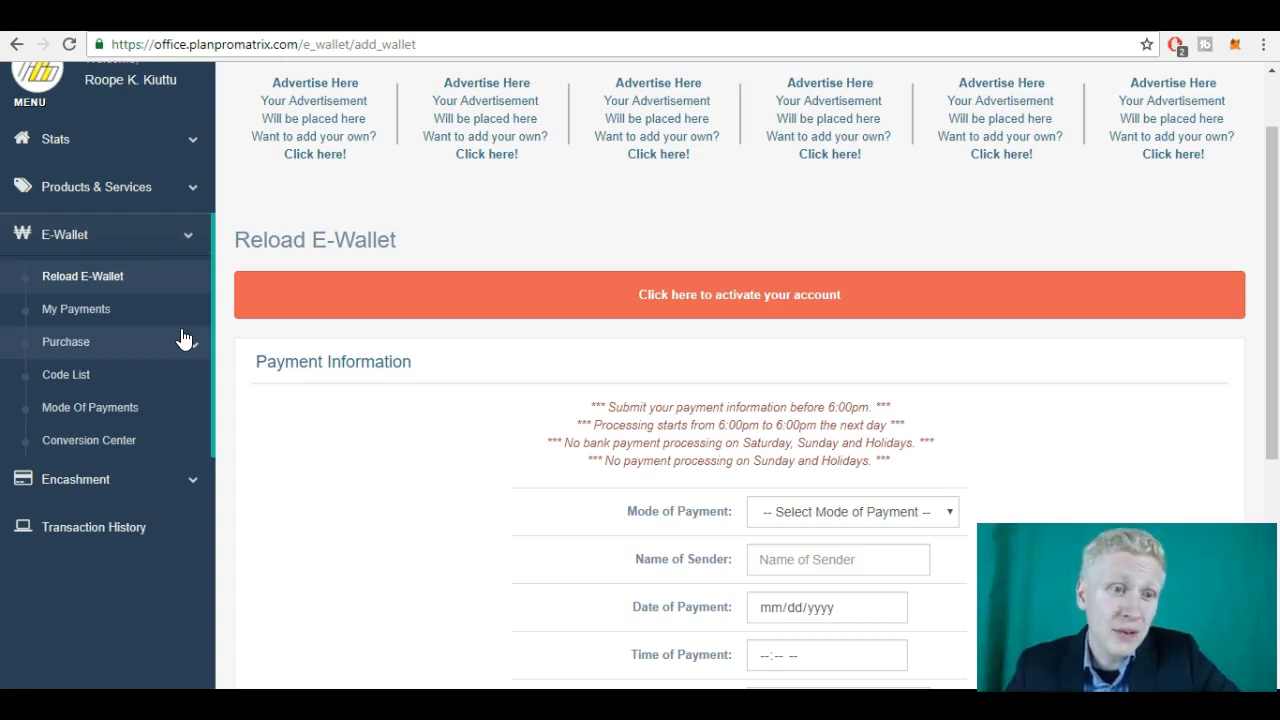
click(66, 341)
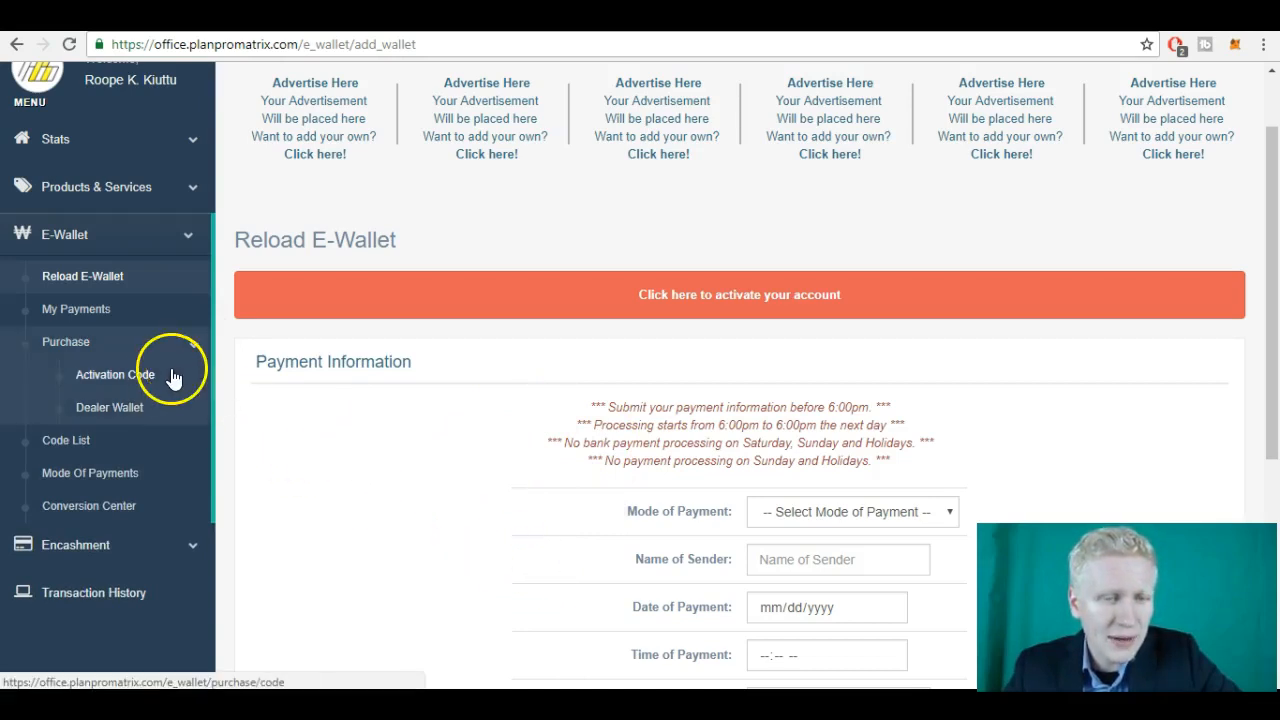
click(114, 374)
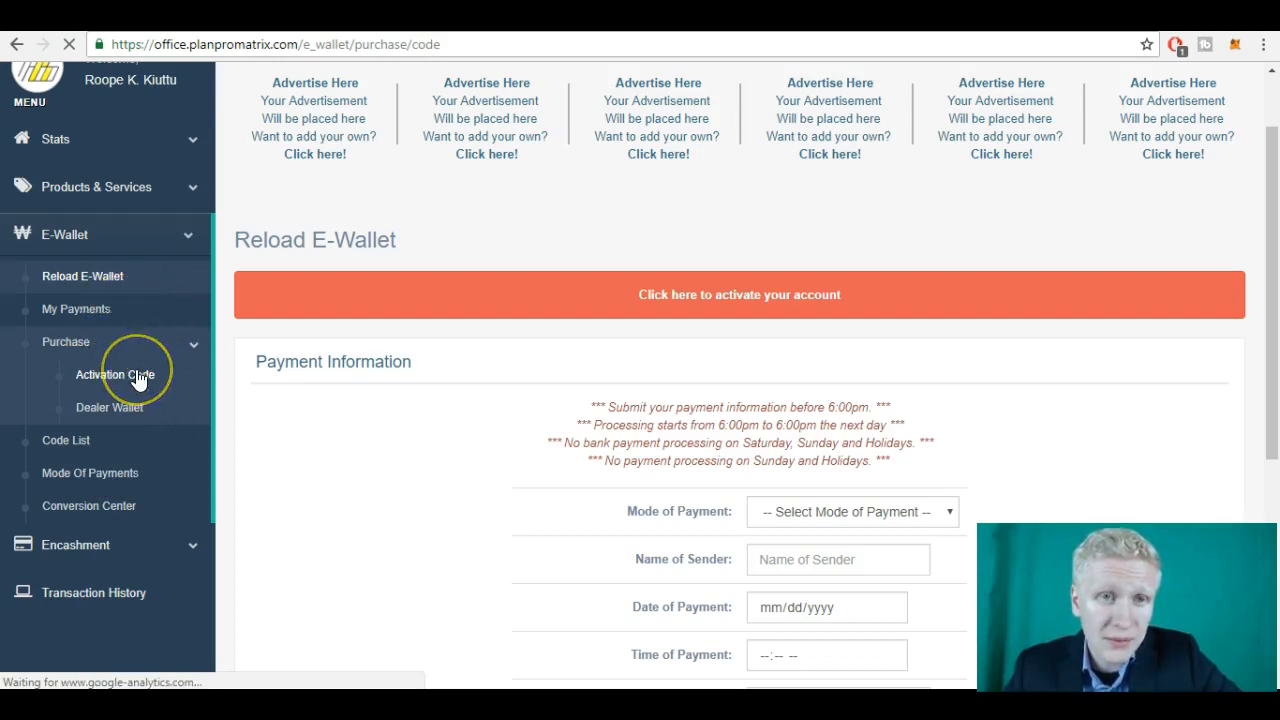
click(115, 374)
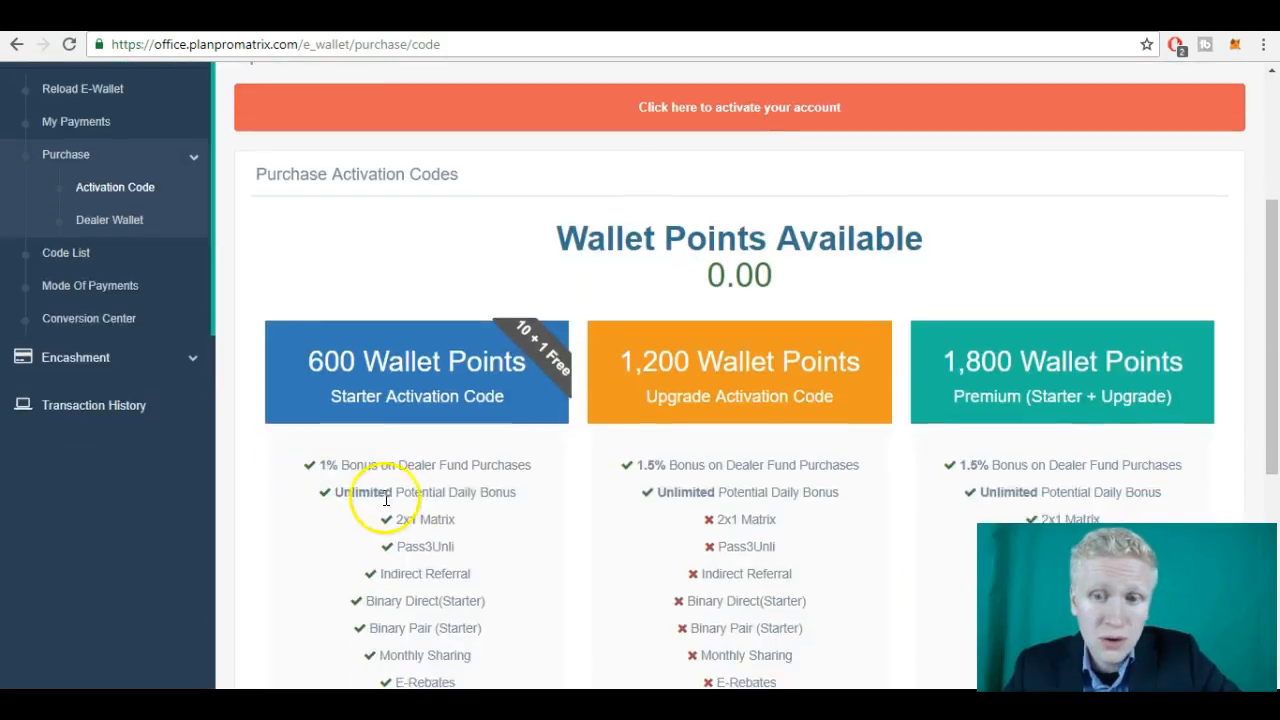
scroll(down, 3)
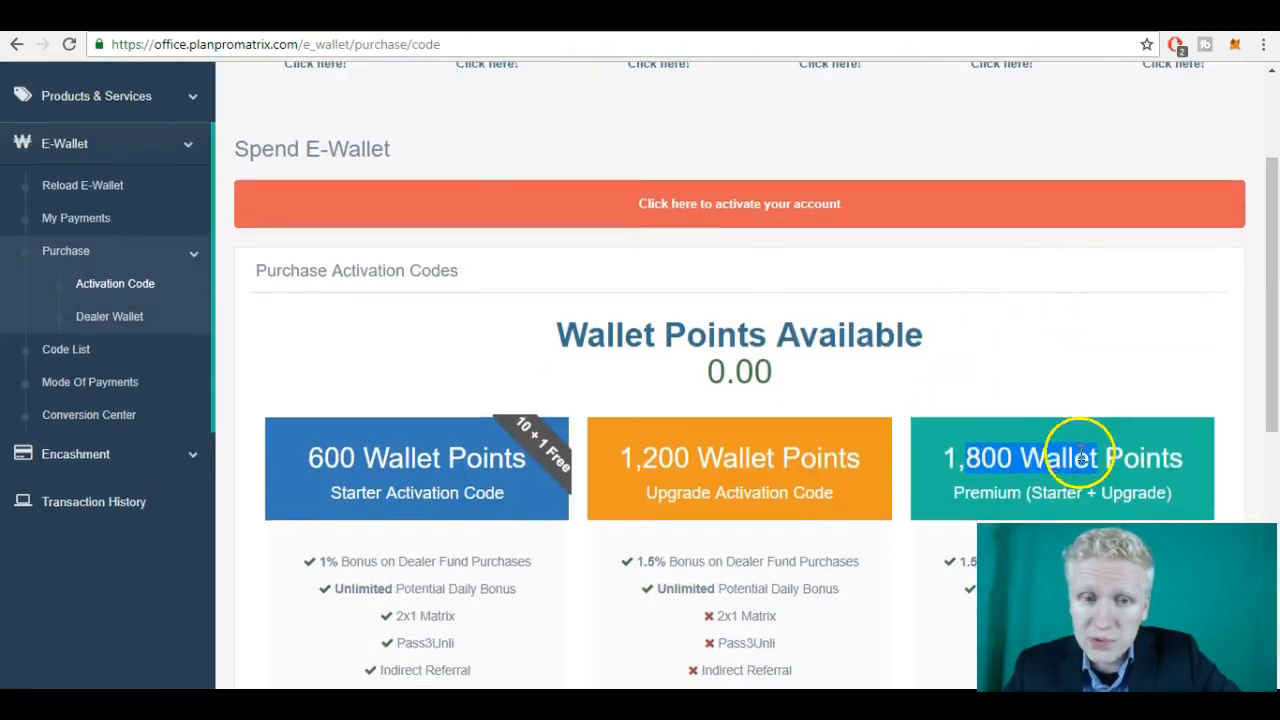
scroll(down, 3)
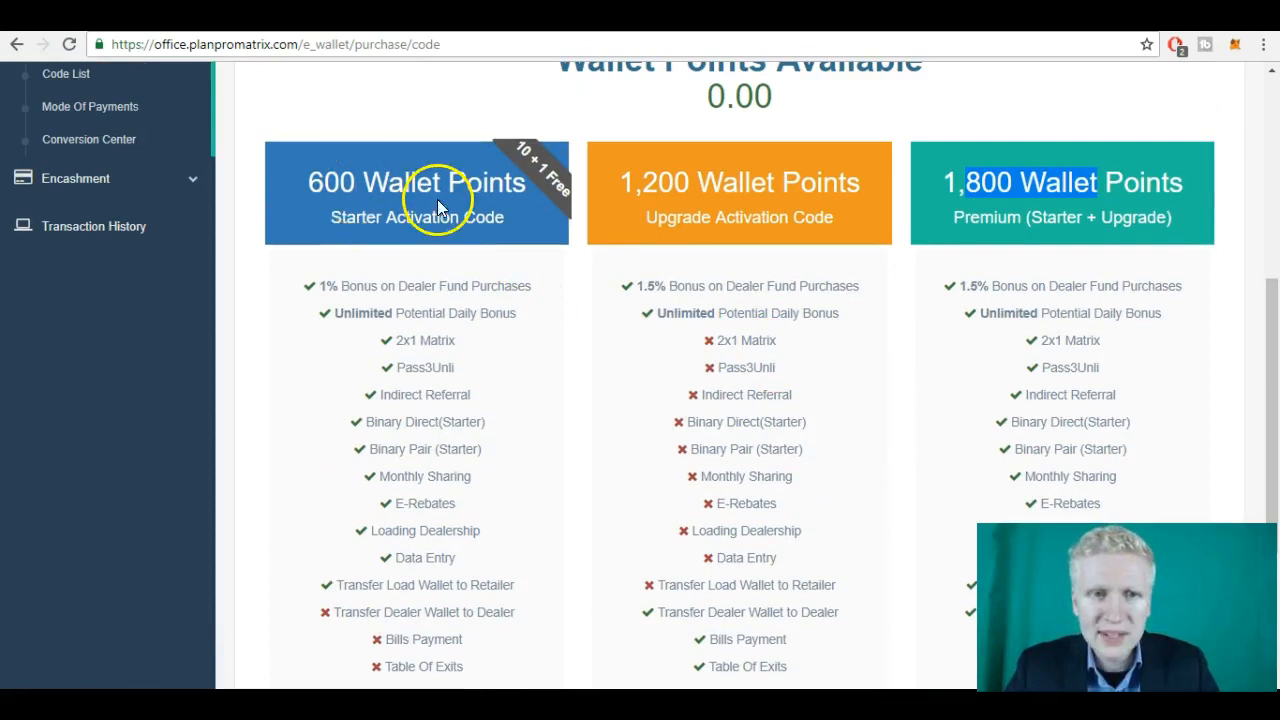
scroll(down, 3)
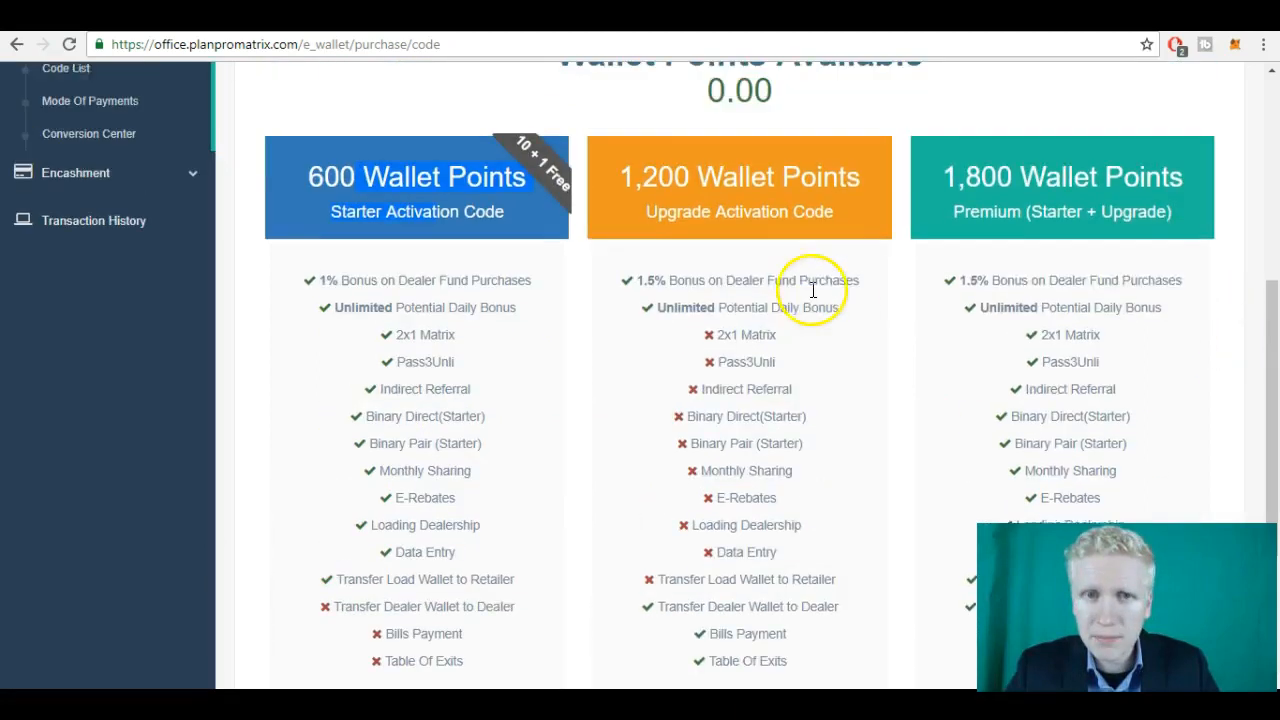
scroll(down, 3)
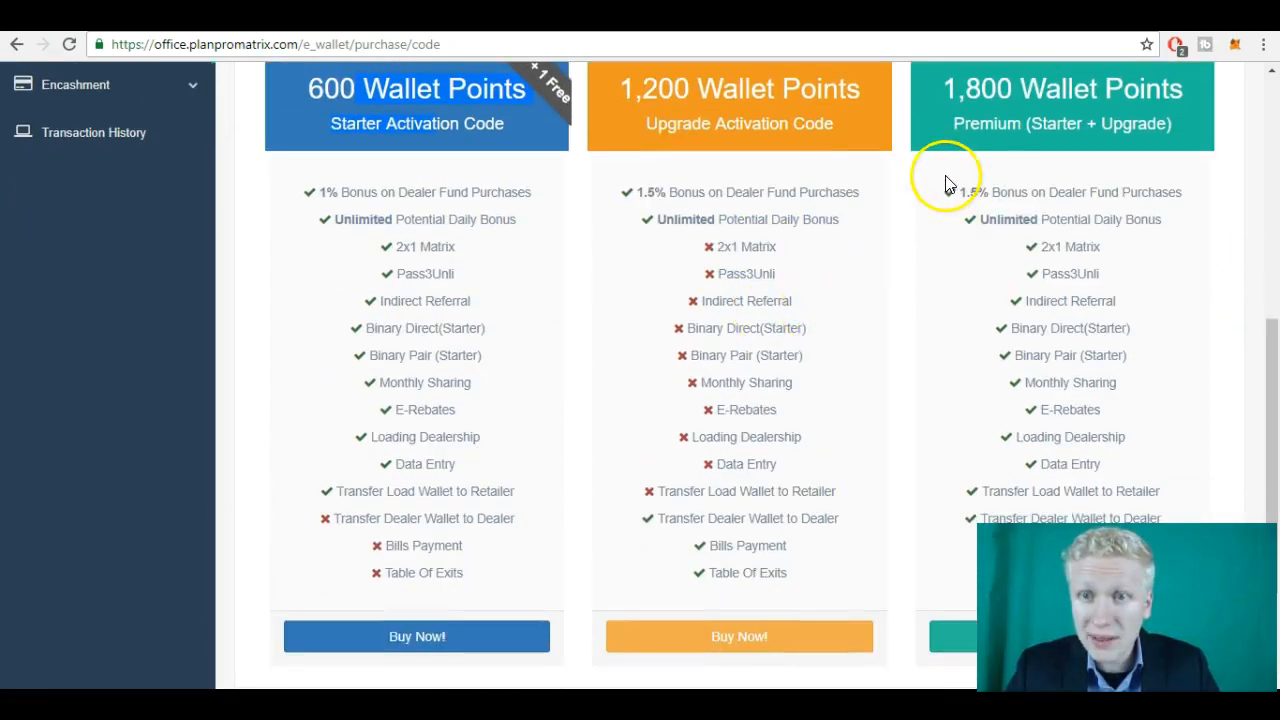
scroll(down, 3)
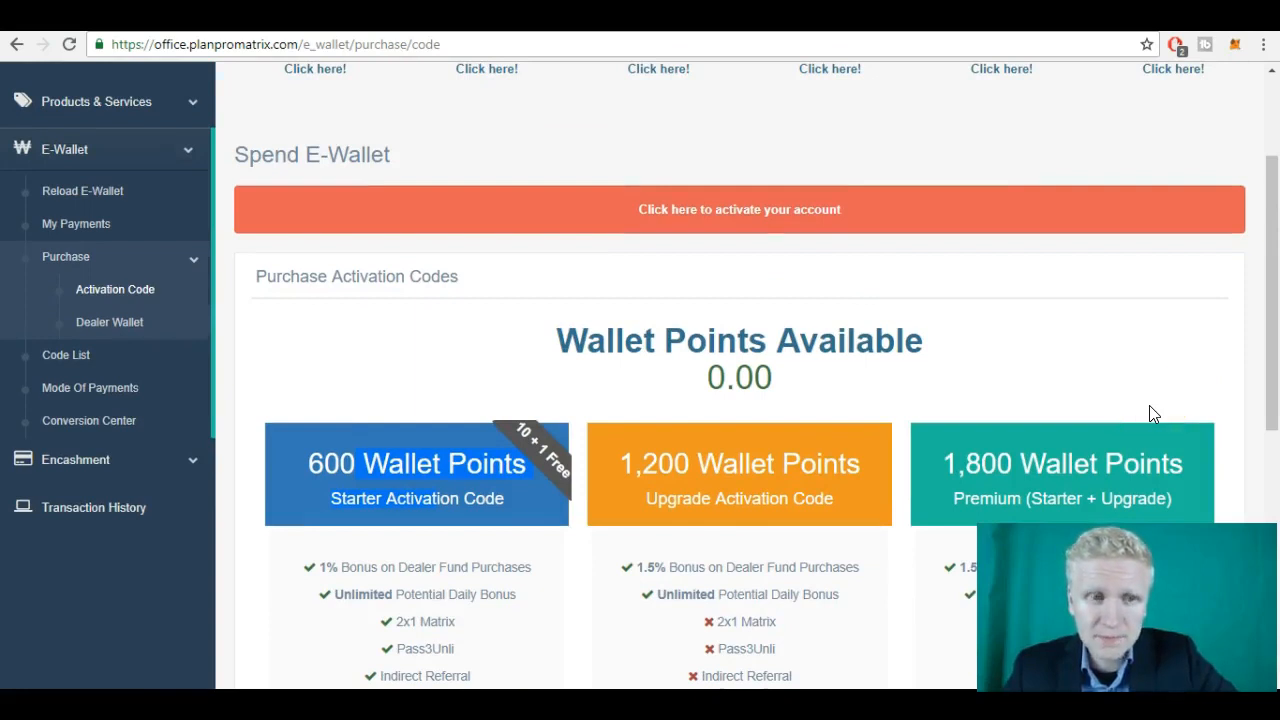
scroll(up, 3)
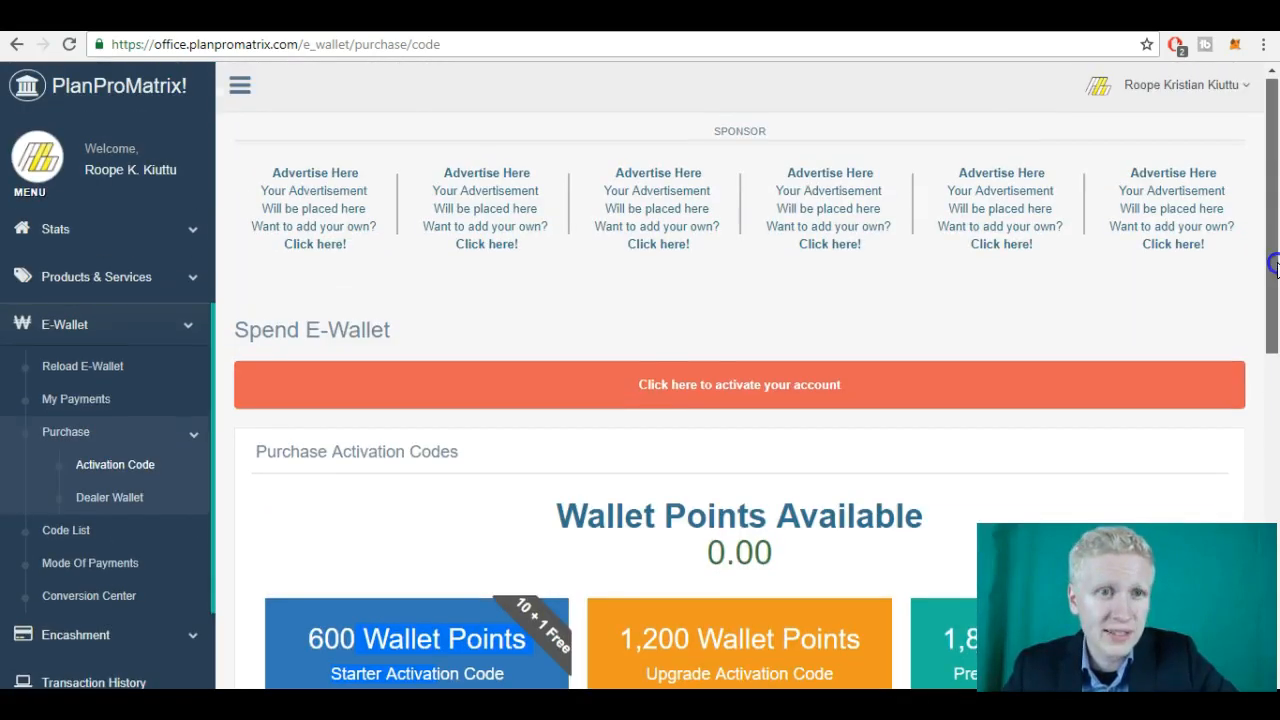
scroll(down, 3)
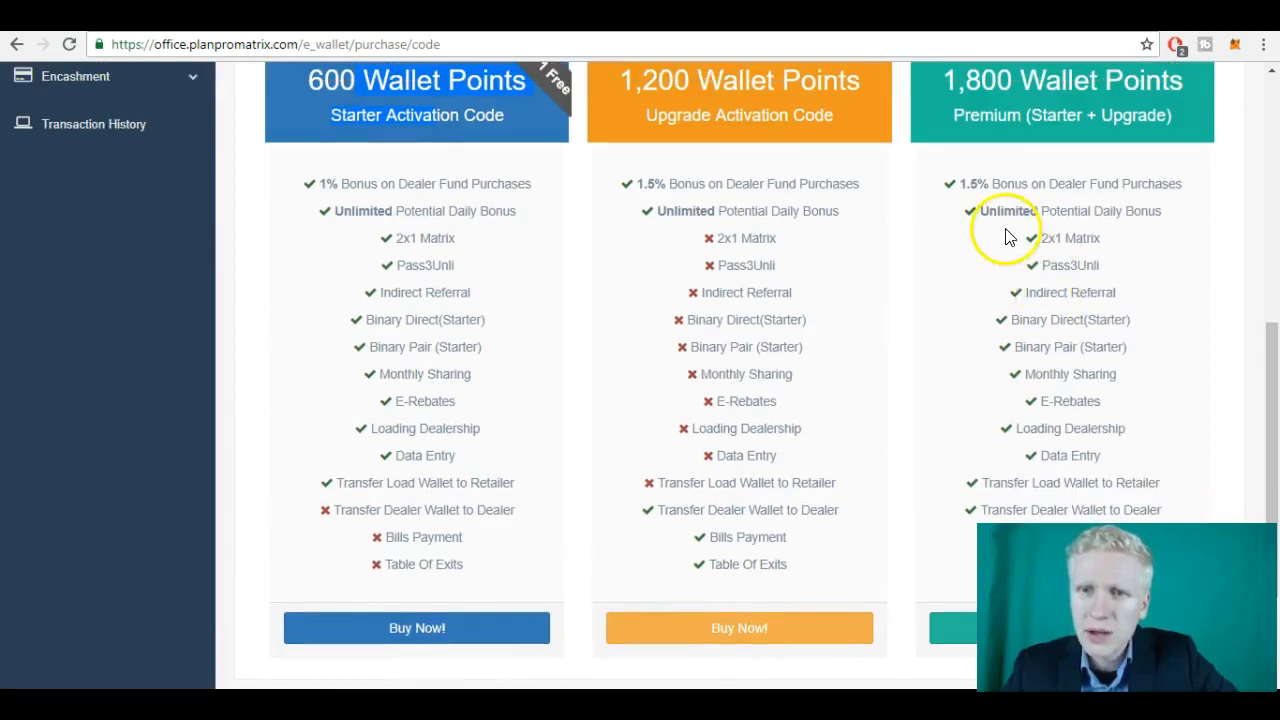
double_click(1069, 238)
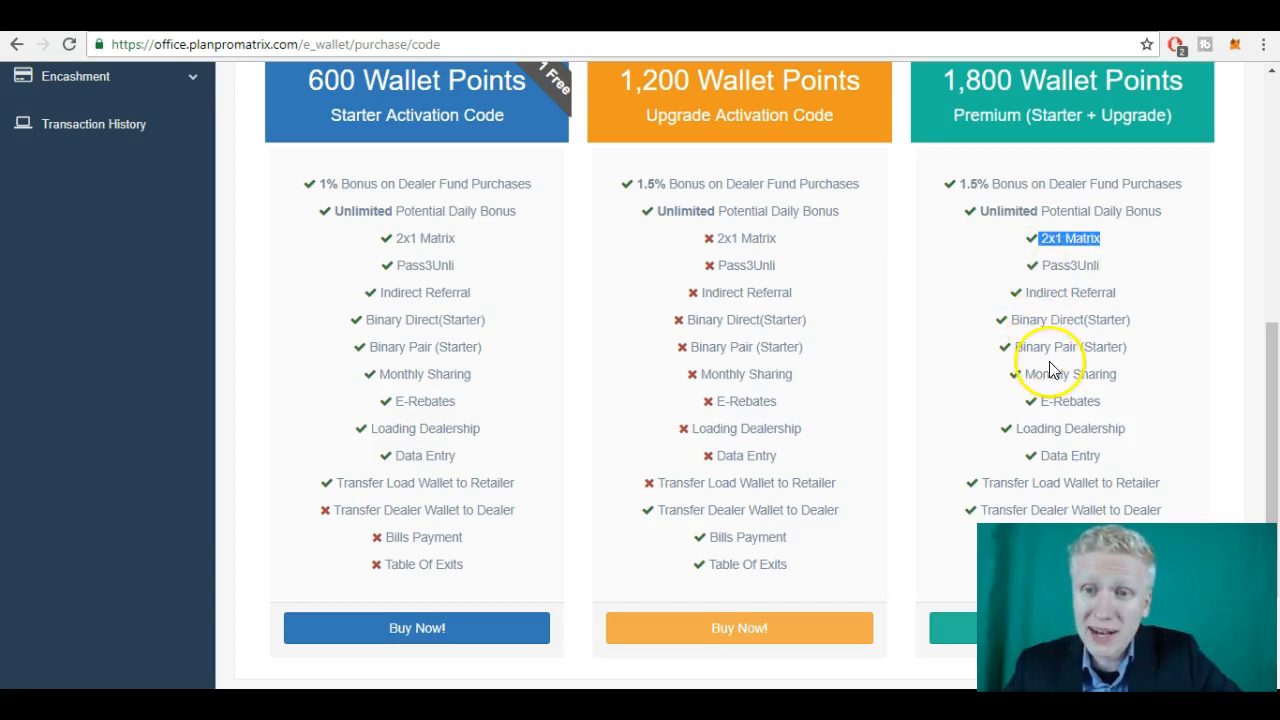
mouse_move(1040, 350)
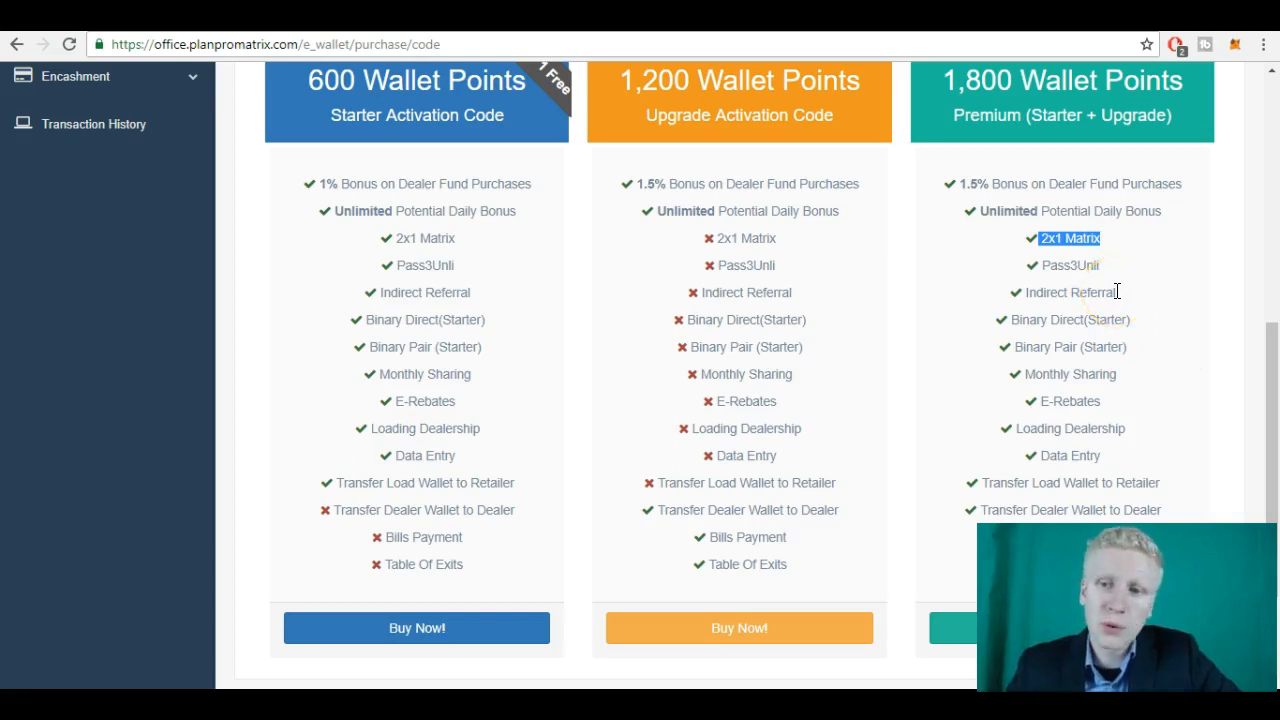
scroll(down, 3)
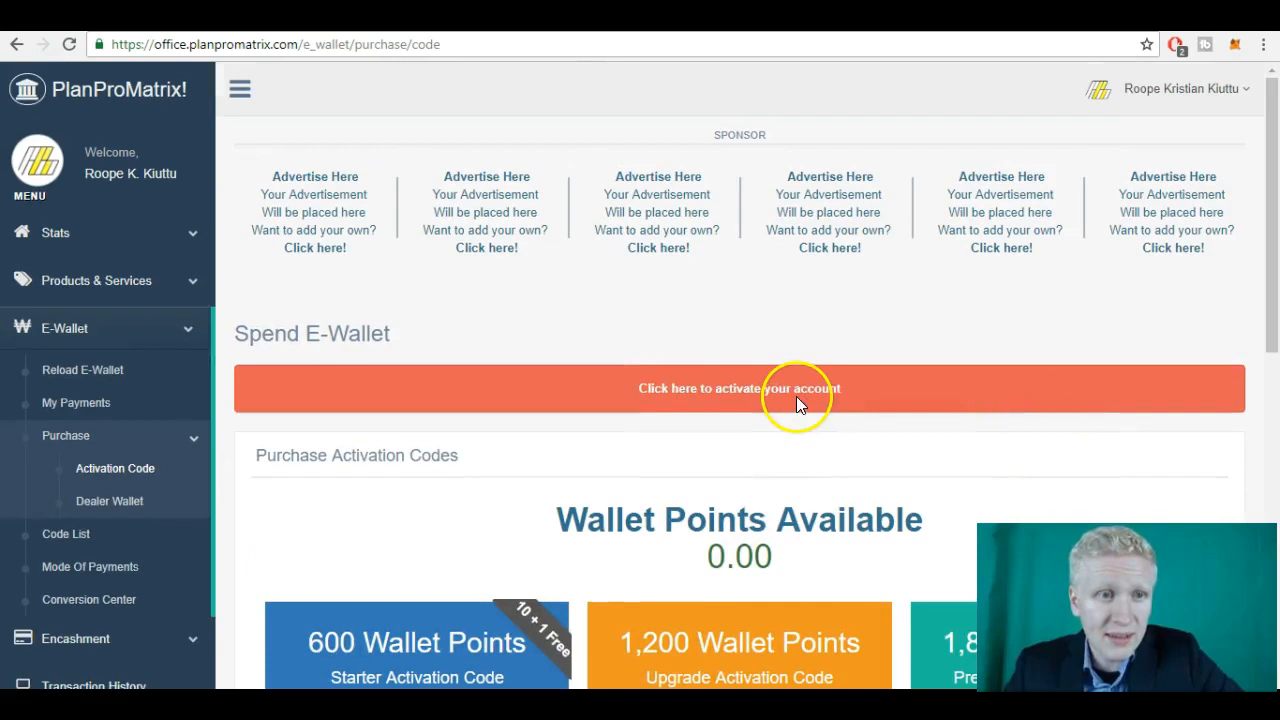
mouse_move(810, 340)
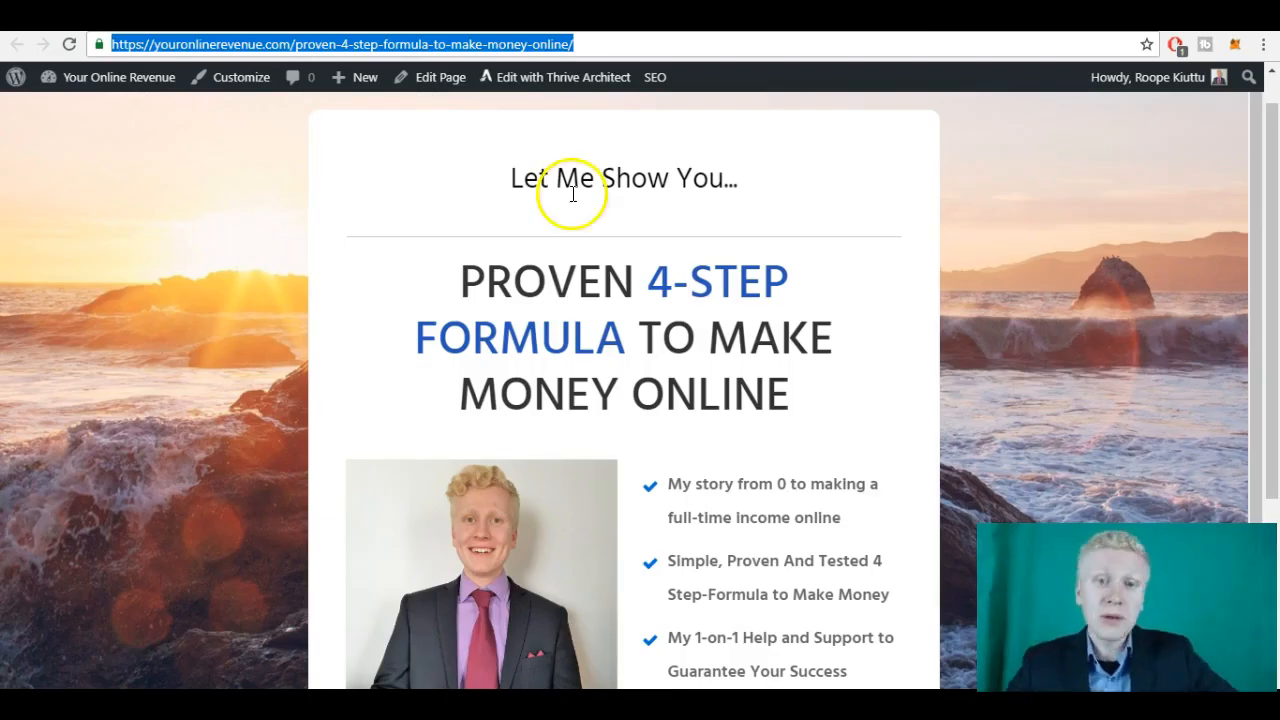
mouse_move(528, 278)
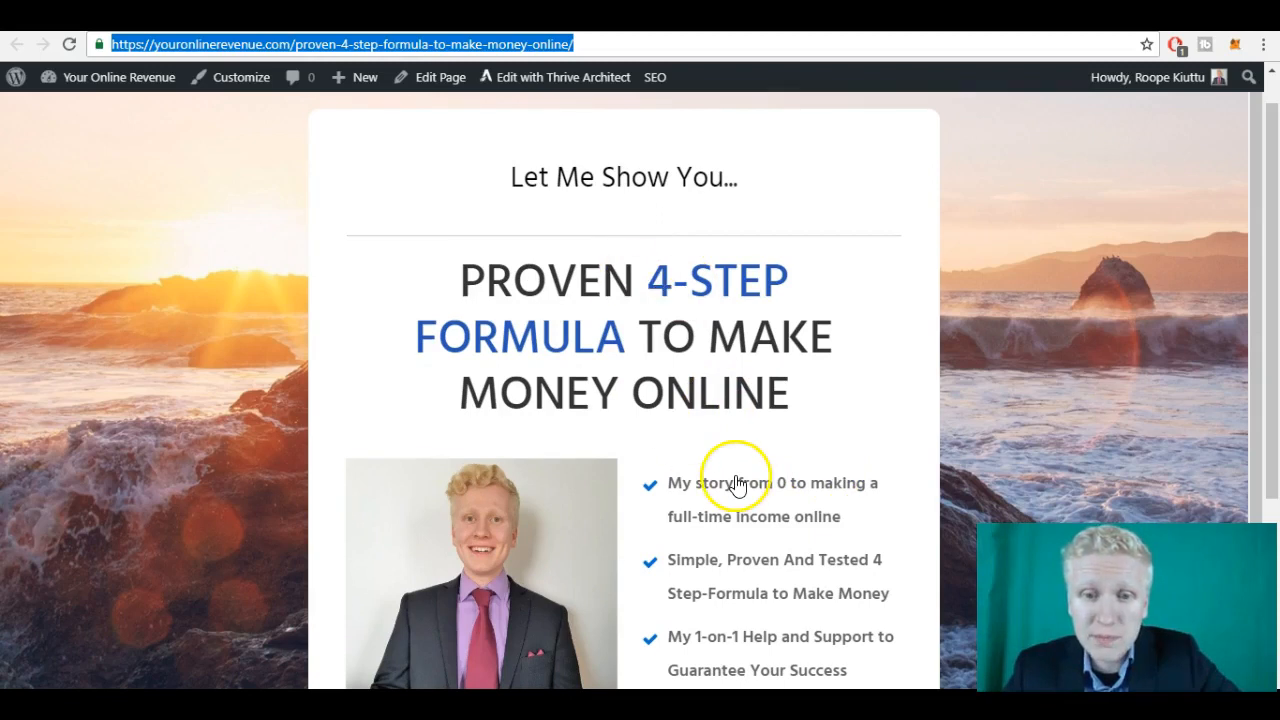
Step: Read down the Wealthy Affiliate examples post as far as example 4
scroll(down, 3)
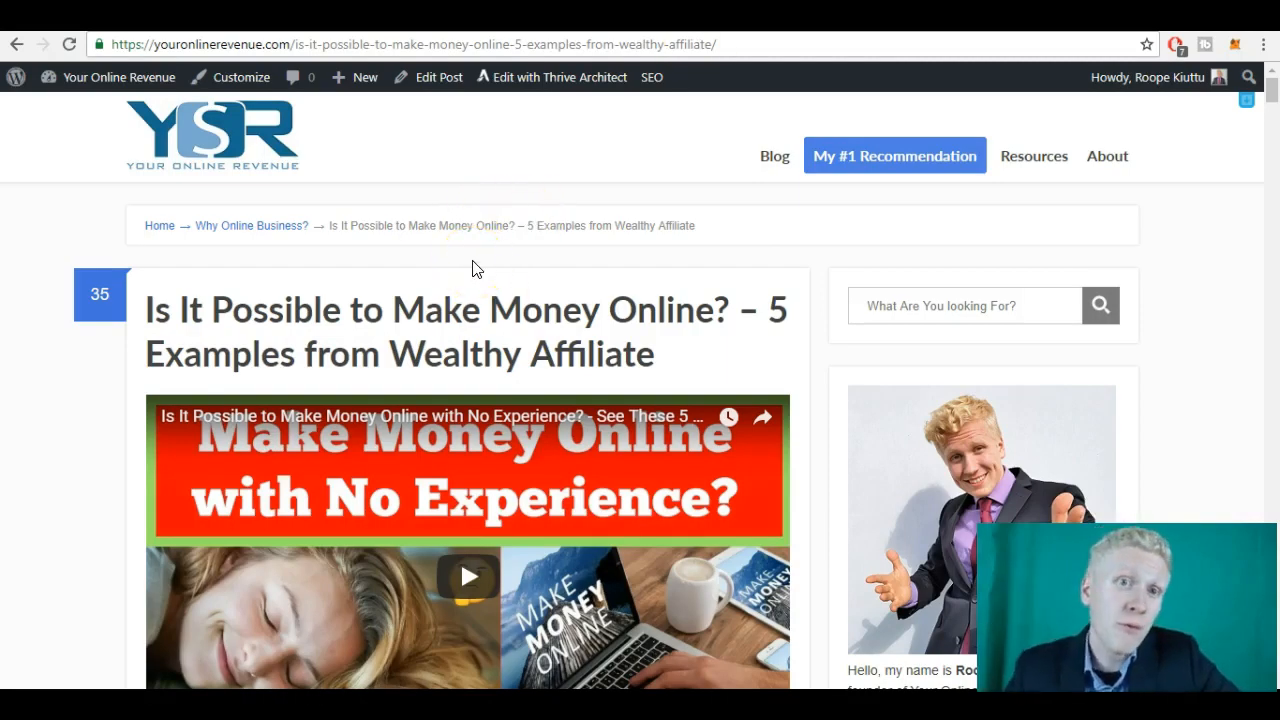
scroll(down, 3)
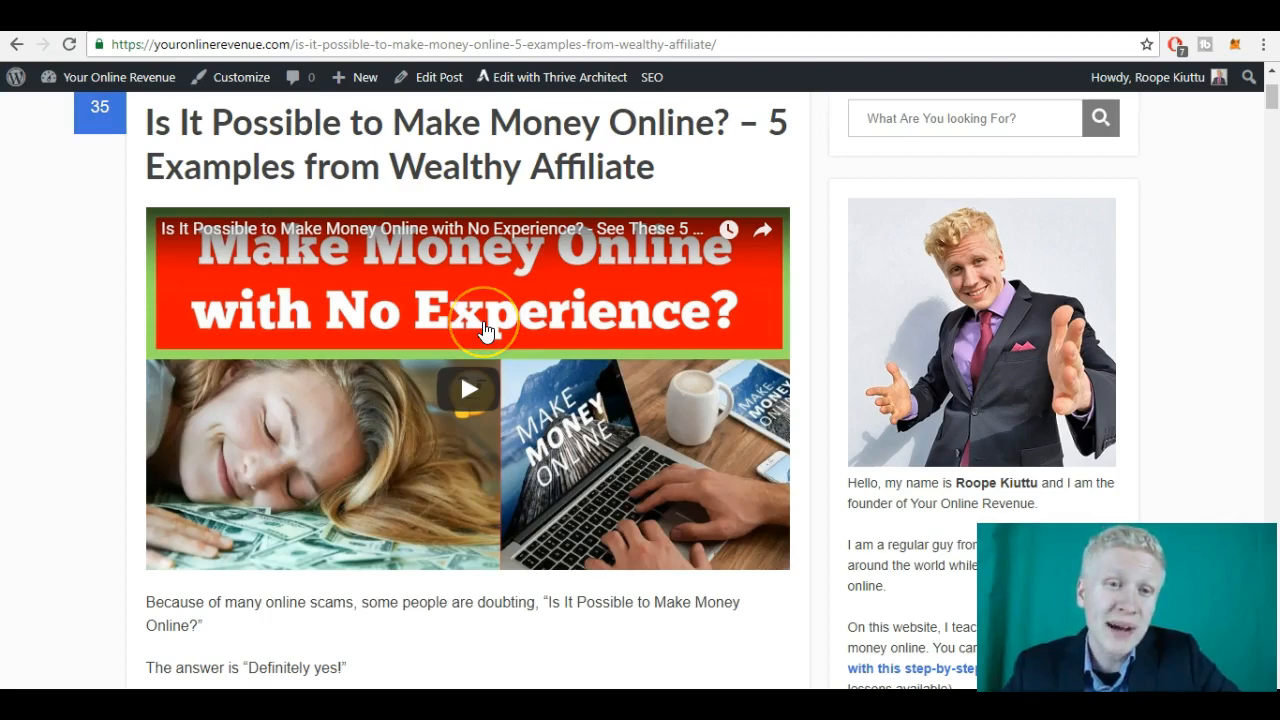
scroll(down, 3)
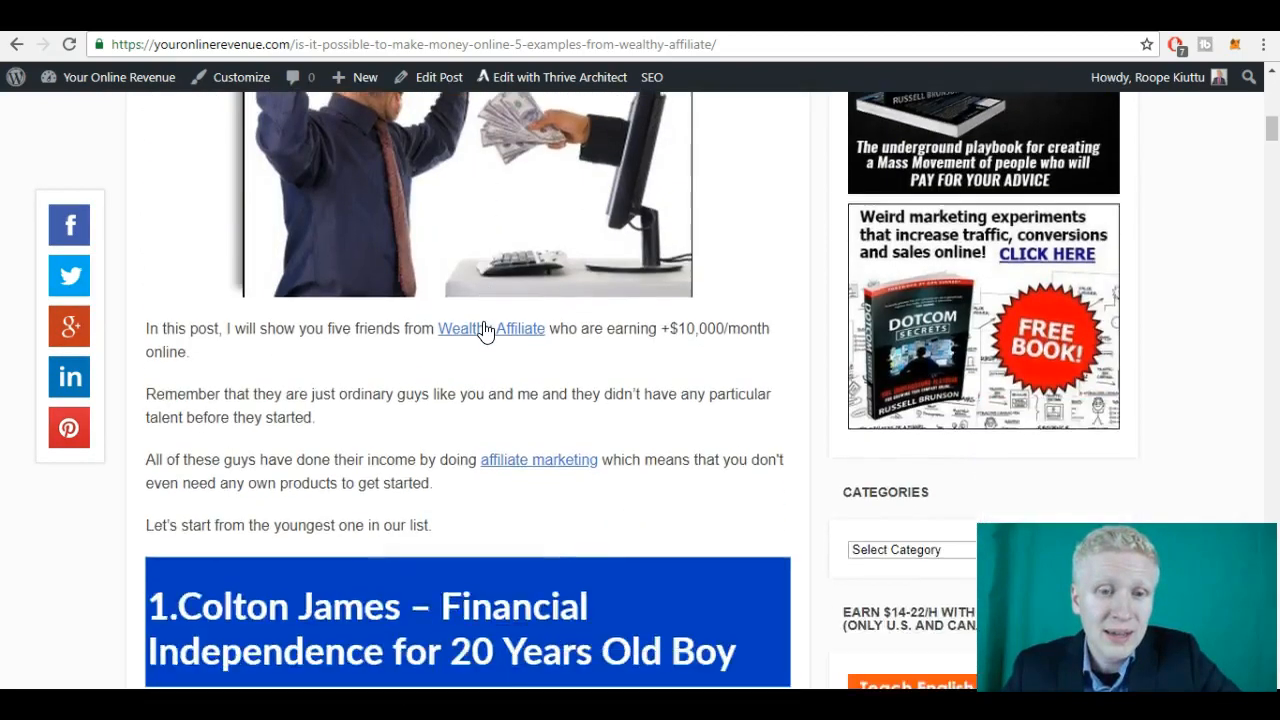
scroll(down, 3)
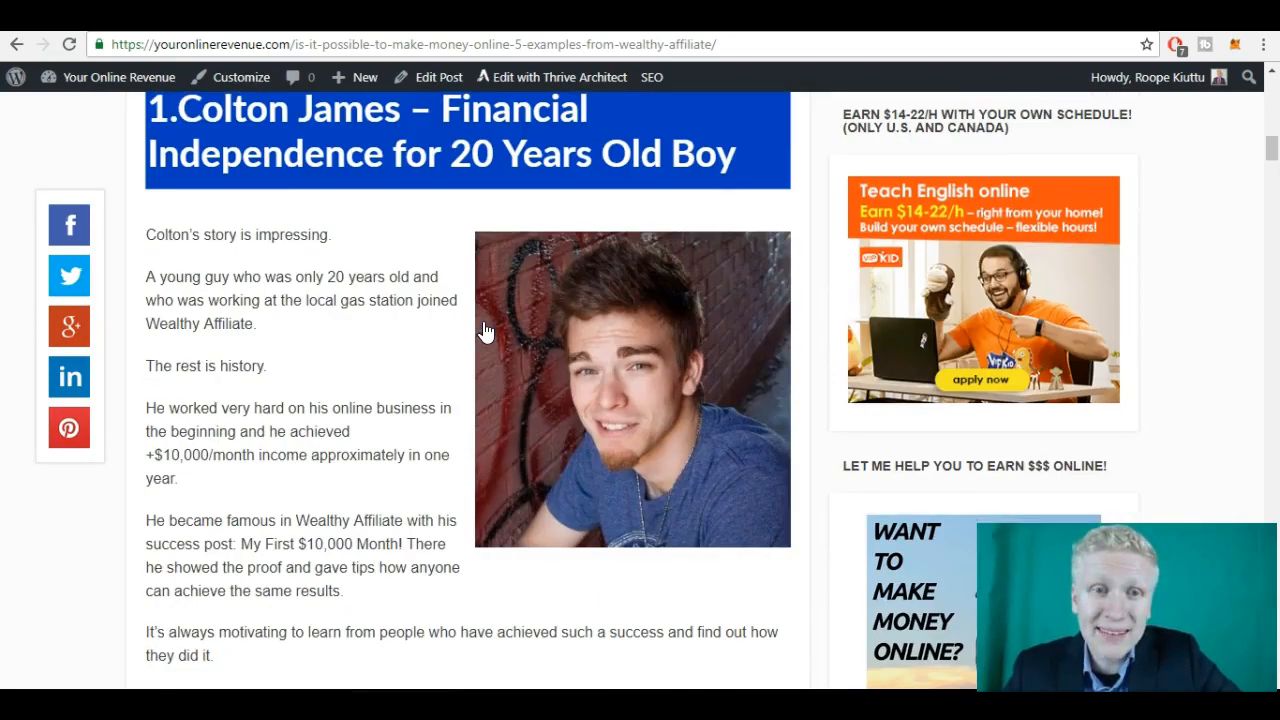
scroll(down, 3)
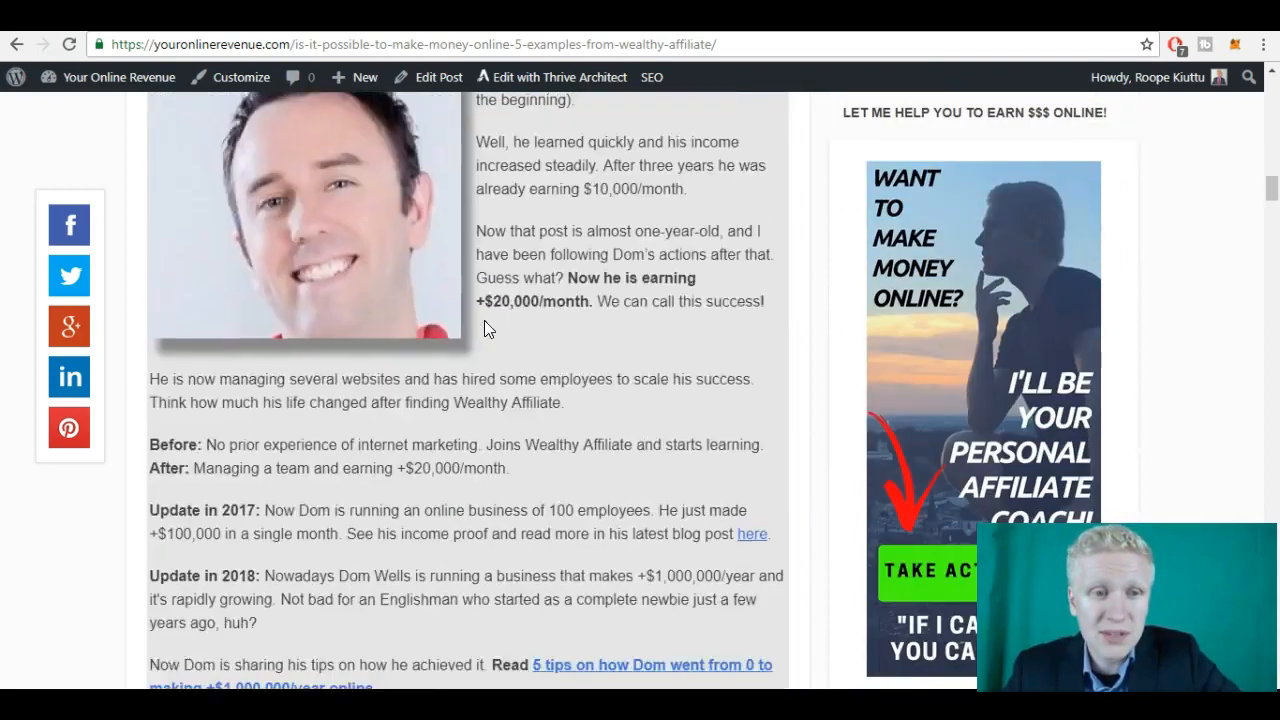
scroll(down, 3)
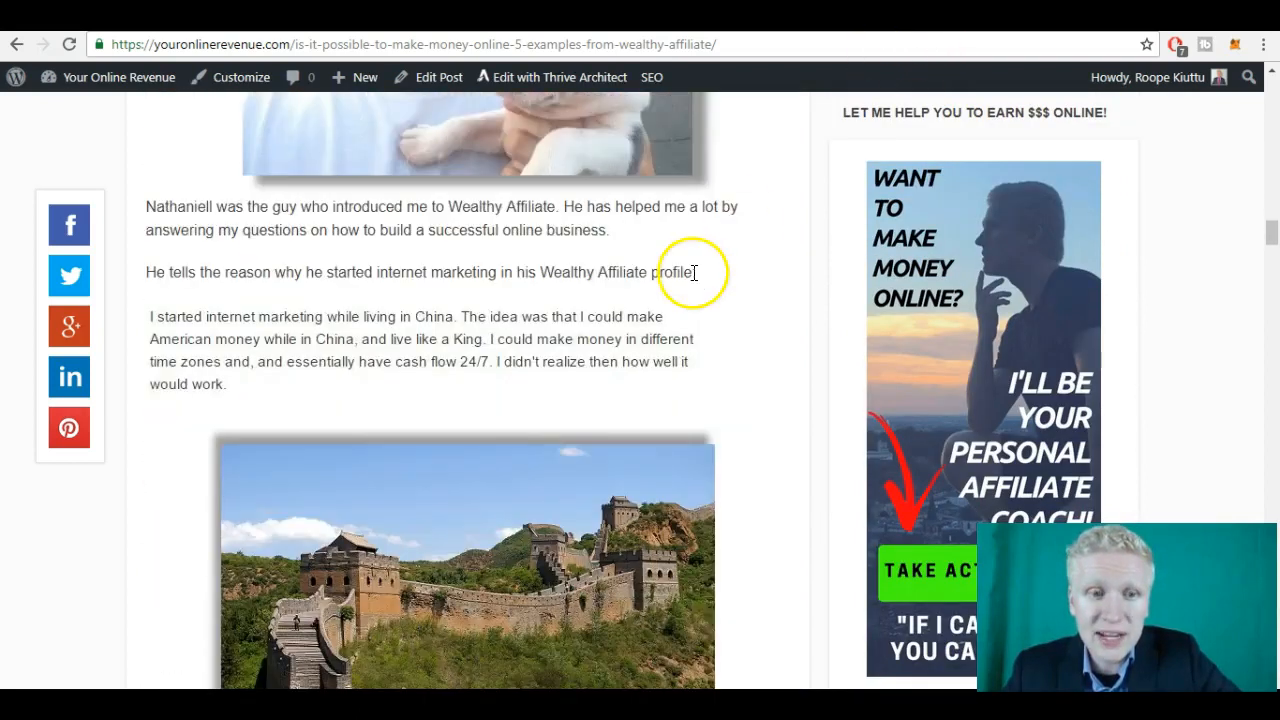
scroll(down, 3)
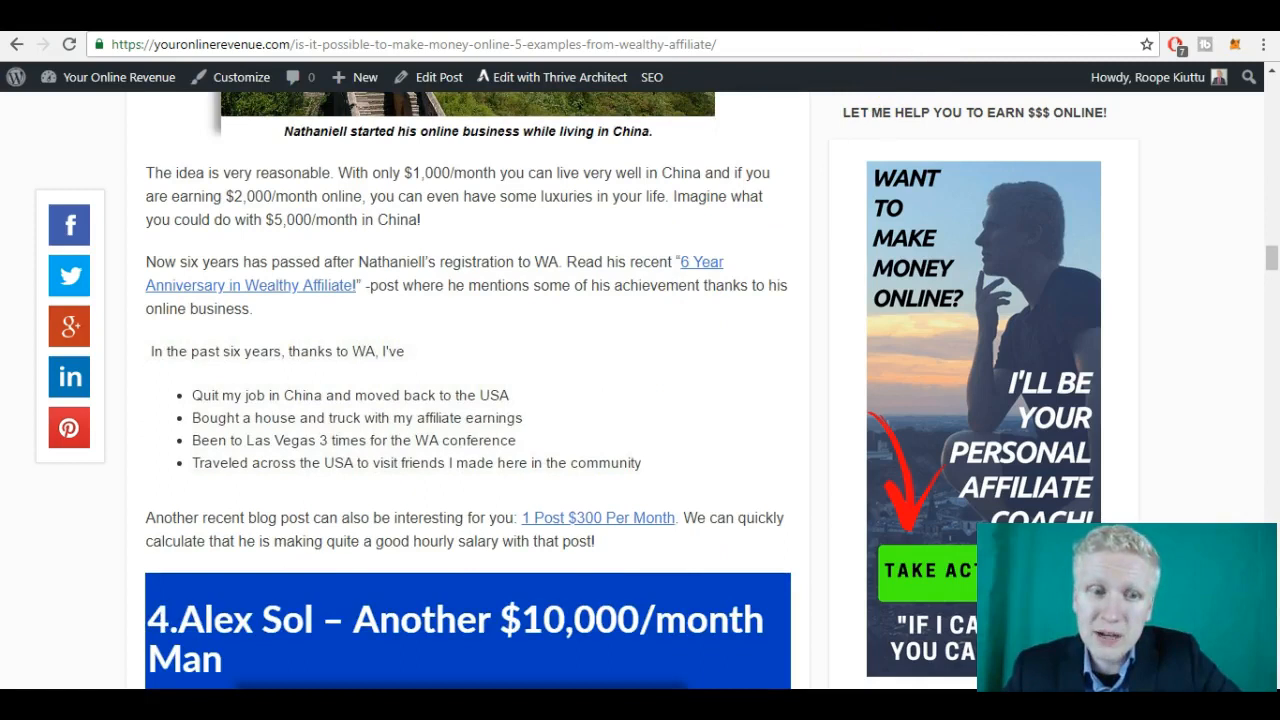